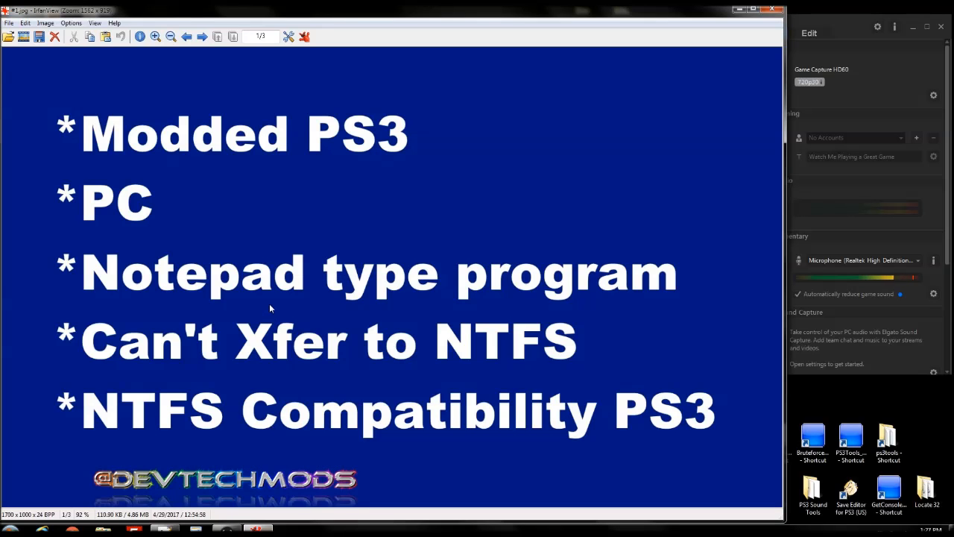
{"action": "mouse_move", "coordinate": [331, 140]}
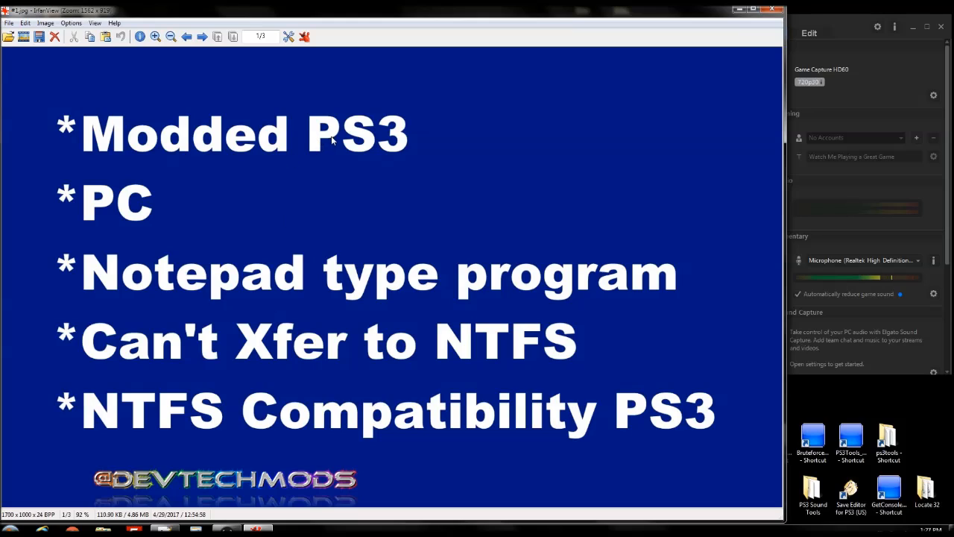
{"action": "mouse_move", "coordinate": [122, 236]}
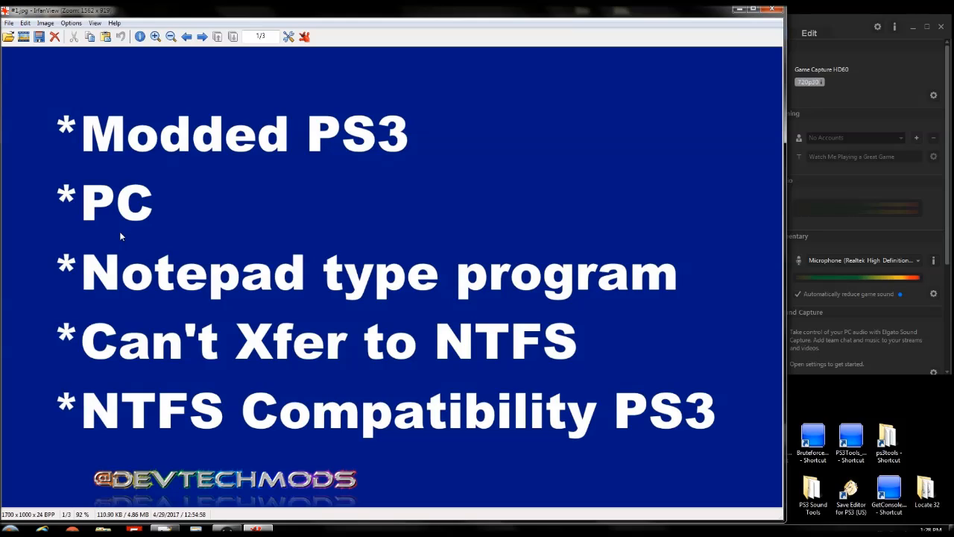
{"action": "mouse_move", "coordinate": [134, 233]}
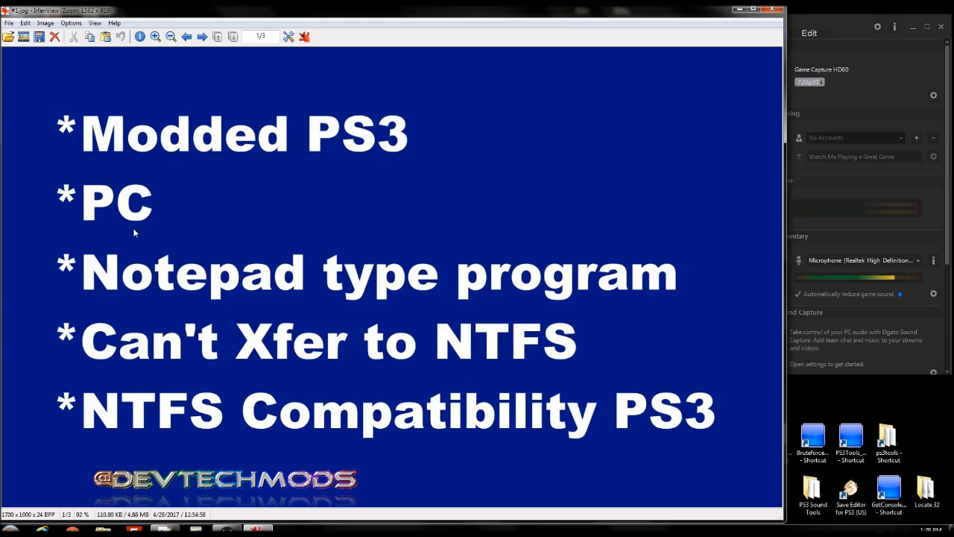
{"action": "mouse_move", "coordinate": [160, 216]}
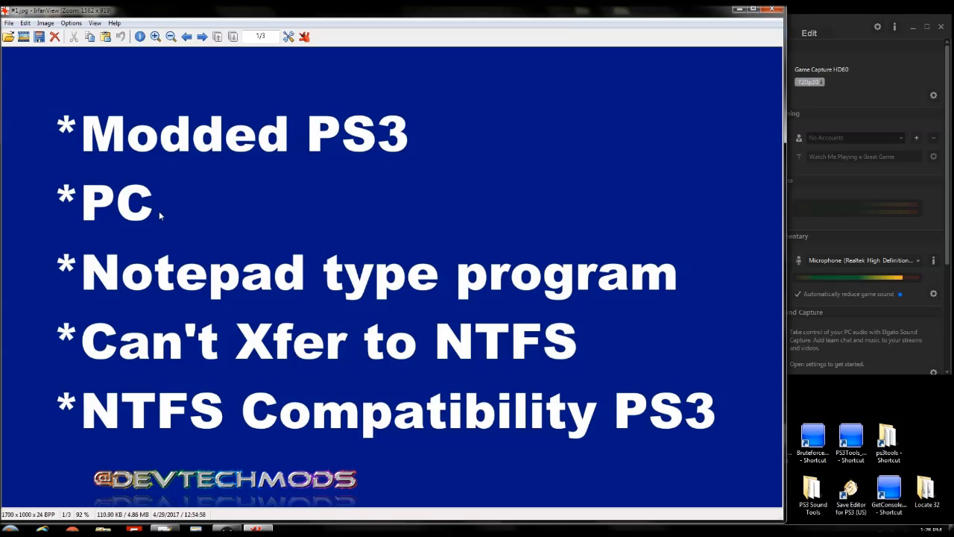
{"action": "mouse_move", "coordinate": [164, 223]}
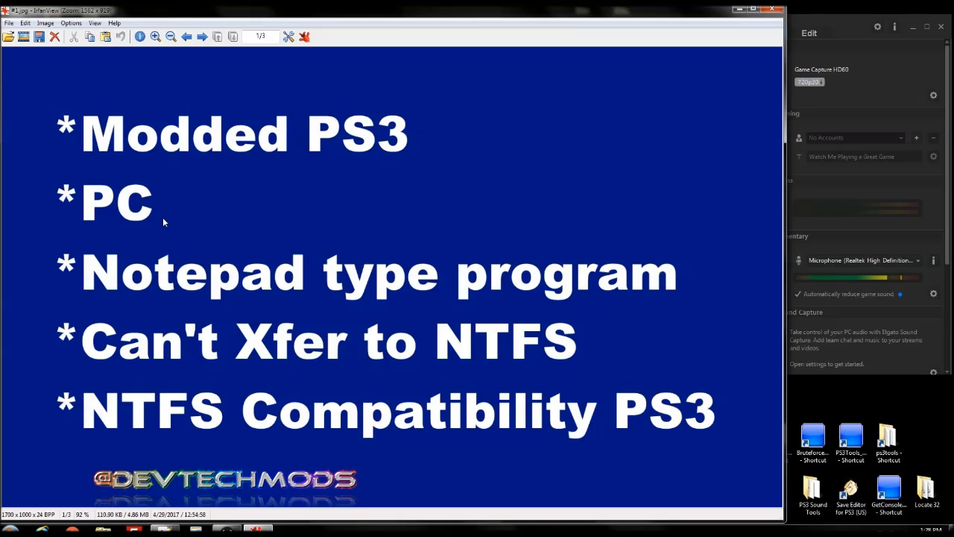
{"action": "mouse_move", "coordinate": [217, 278]}
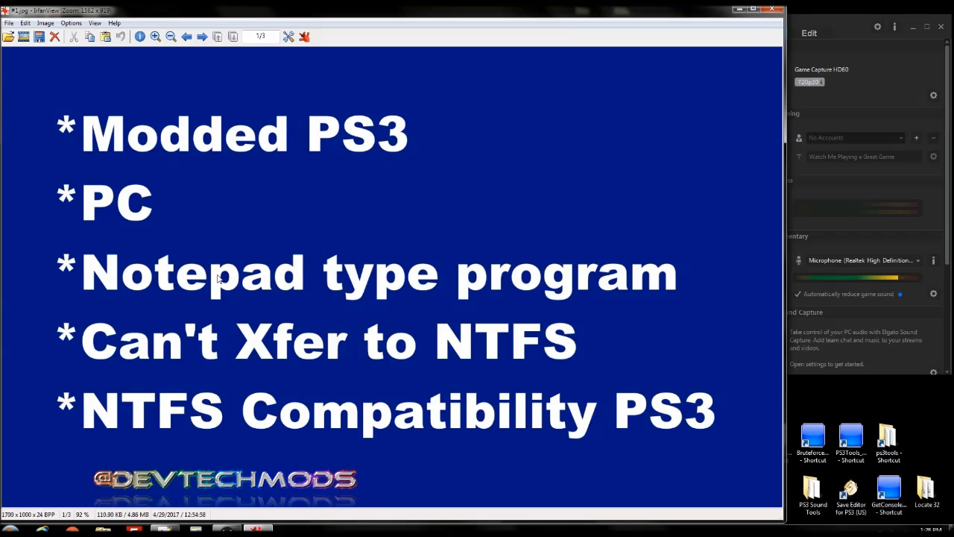
{"action": "mouse_move", "coordinate": [256, 347]}
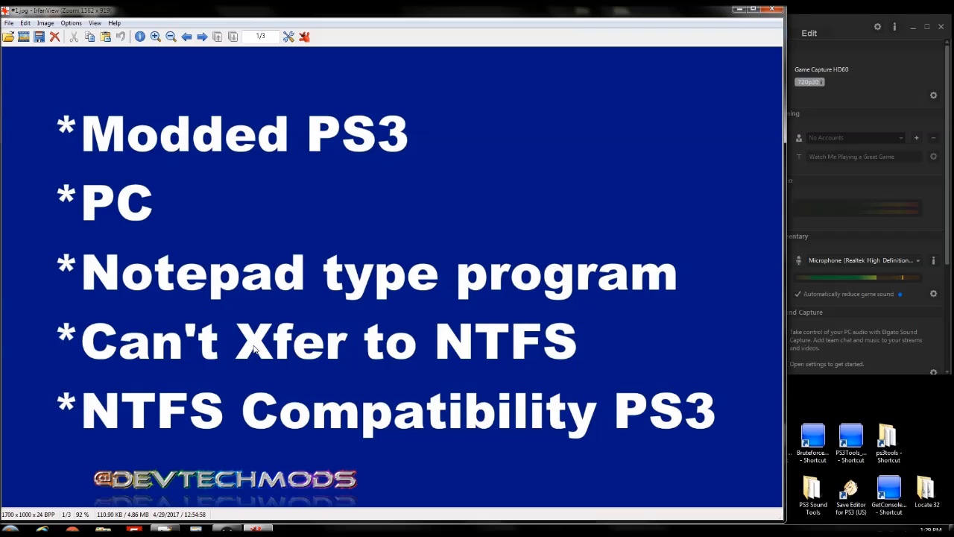
{"action": "mouse_move", "coordinate": [261, 353]}
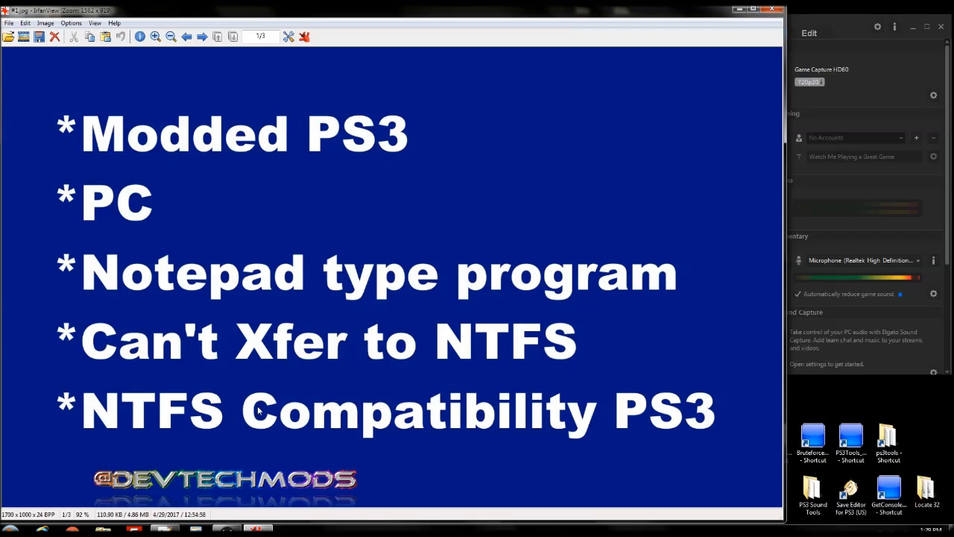
{"action": "mouse_move", "coordinate": [286, 404]}
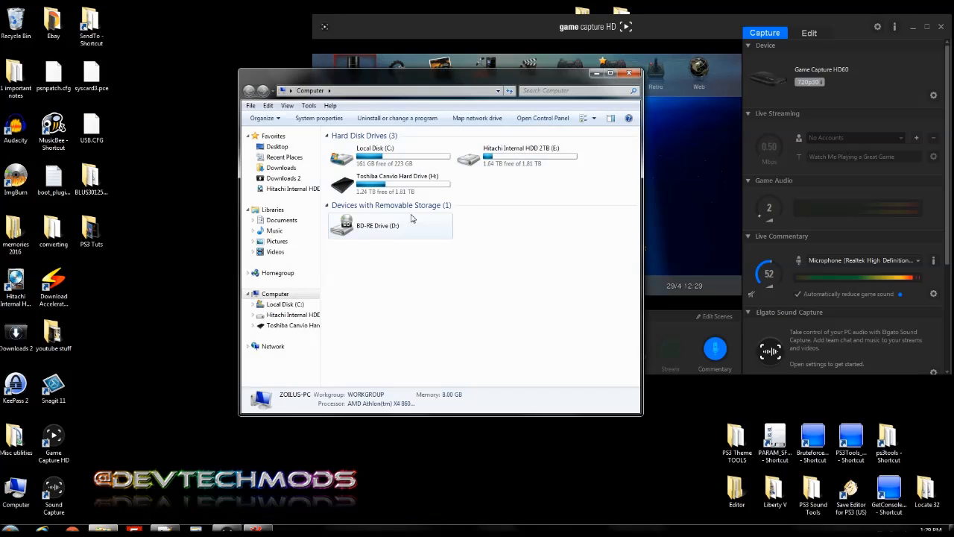
{"action": "mouse_move", "coordinate": [386, 185]}
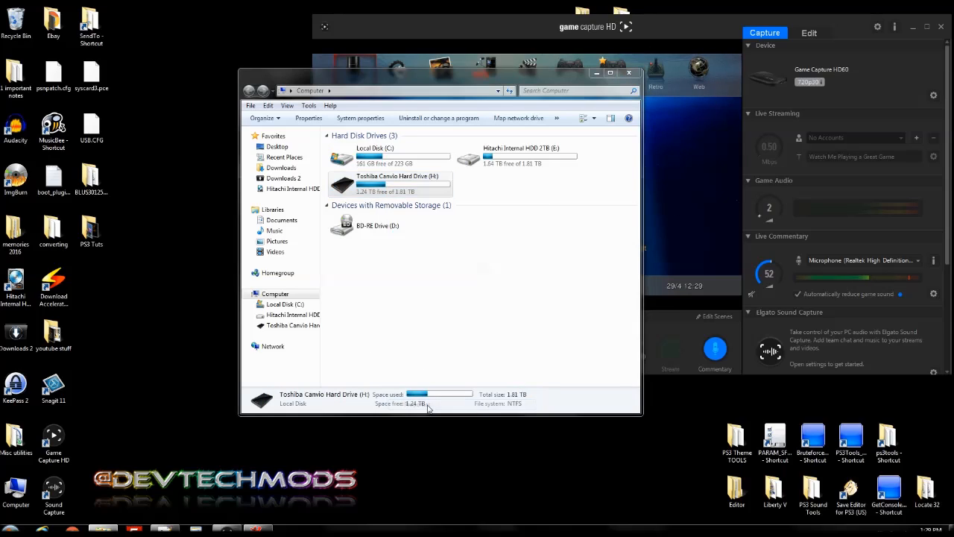
Check the Toshiba Canvio drive's Properties show NTFS, browse its folders, then close Explorer
{"action": "left_click", "coordinate": [391, 185]}
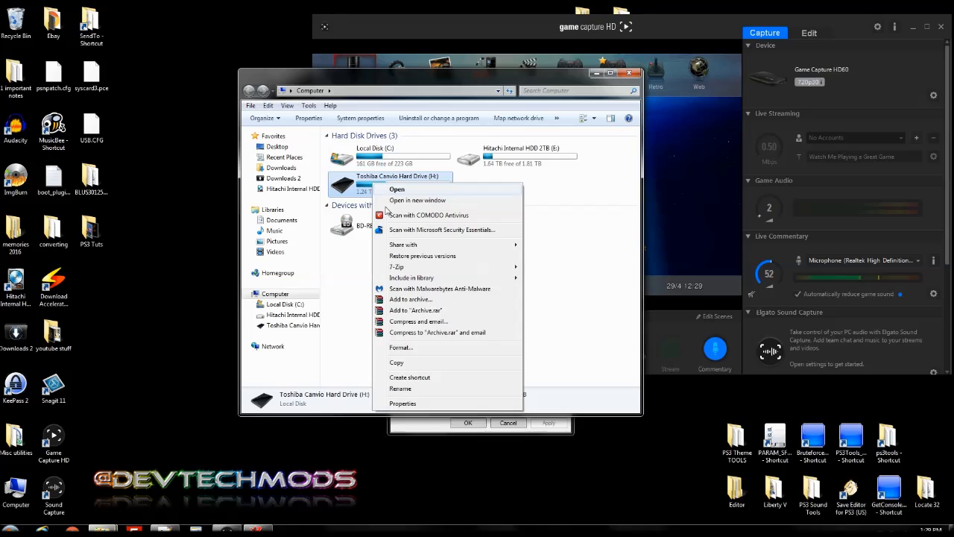
{"action": "left_click", "coordinate": [399, 403]}
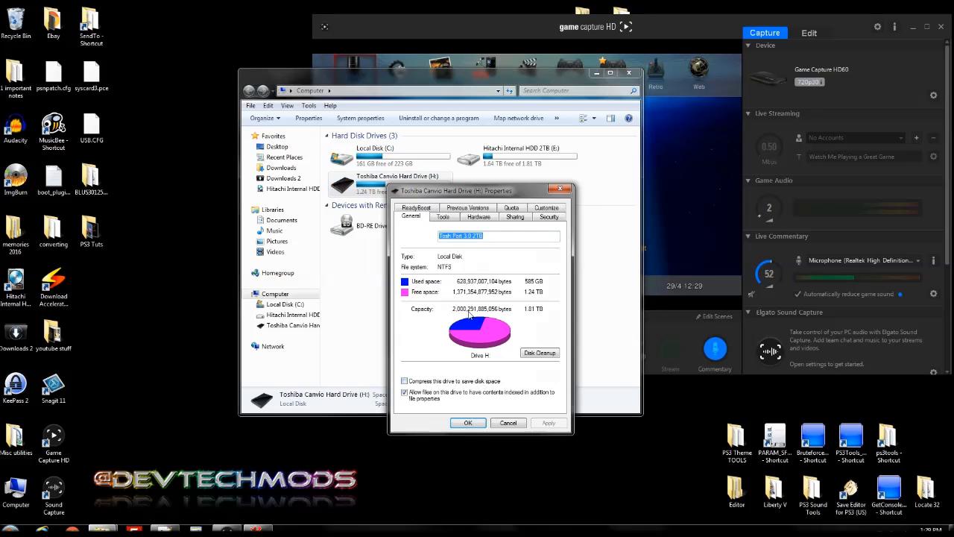
{"action": "mouse_move", "coordinate": [525, 225]}
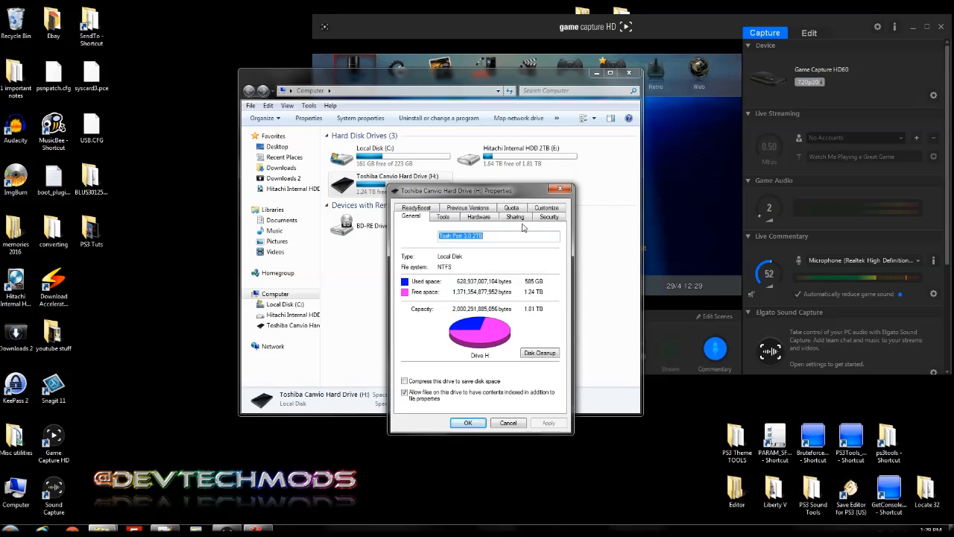
{"action": "left_click", "coordinate": [507, 423]}
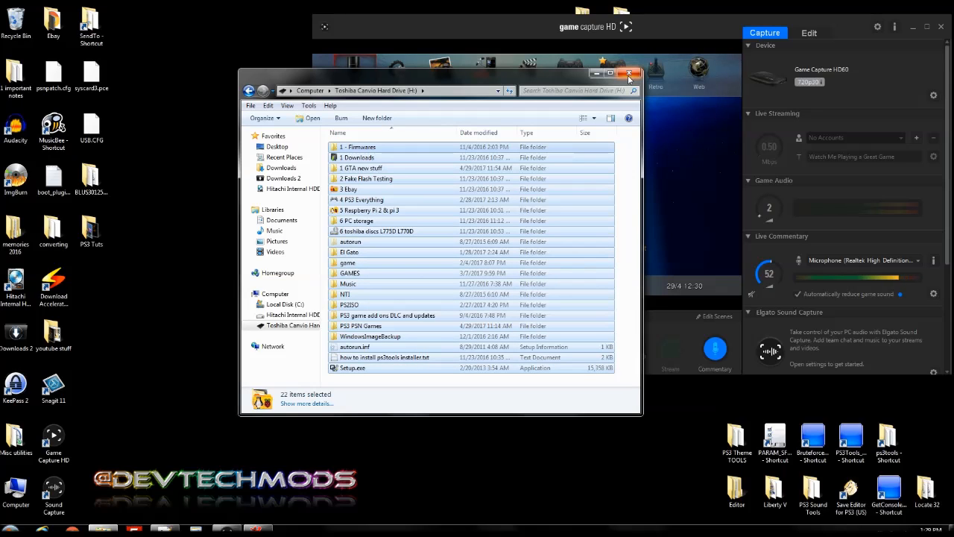
{"action": "left_click", "coordinate": [637, 71]}
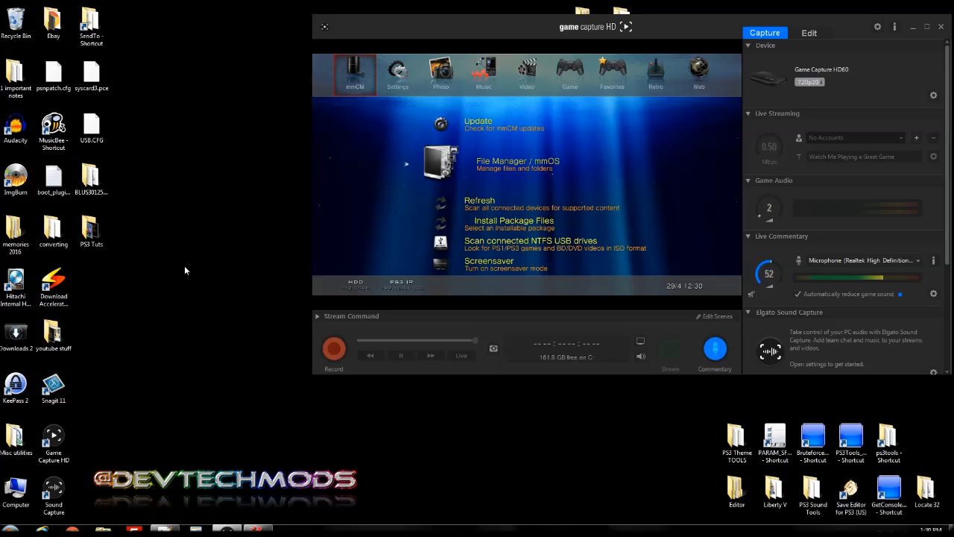
{"action": "mouse_move", "coordinate": [194, 325]}
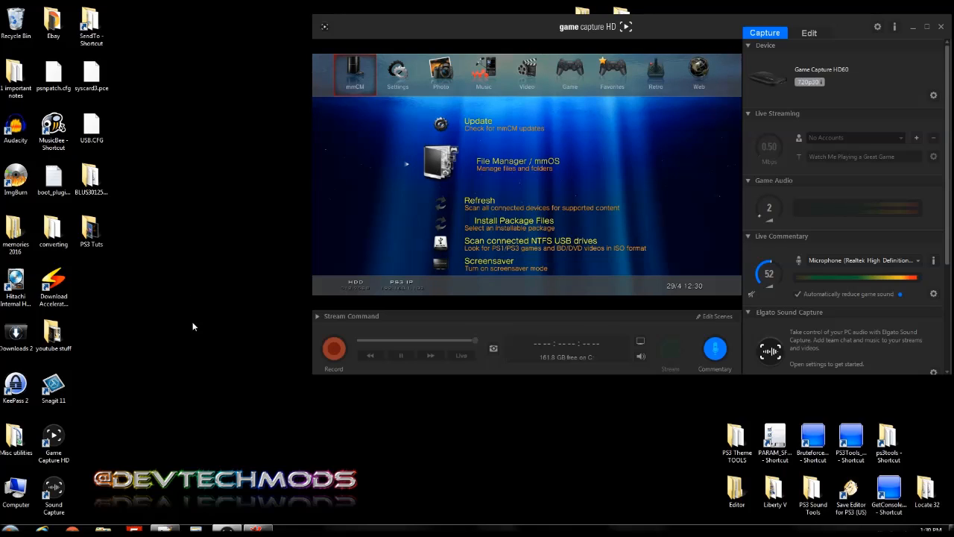
Search 'DEV' from the Start menu to find device management
{"action": "left_click", "coordinate": [6, 534]}
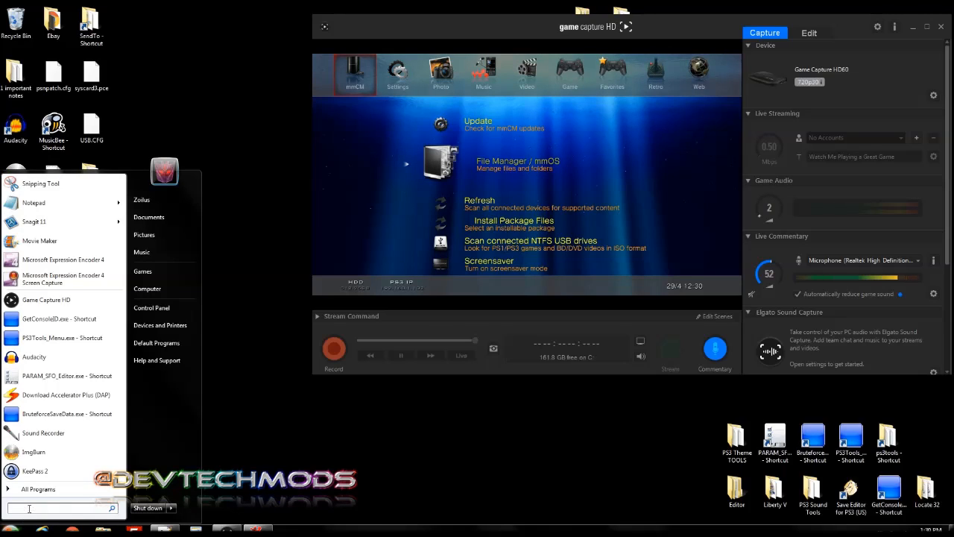
{"action": "type", "text": "DEVICE"}
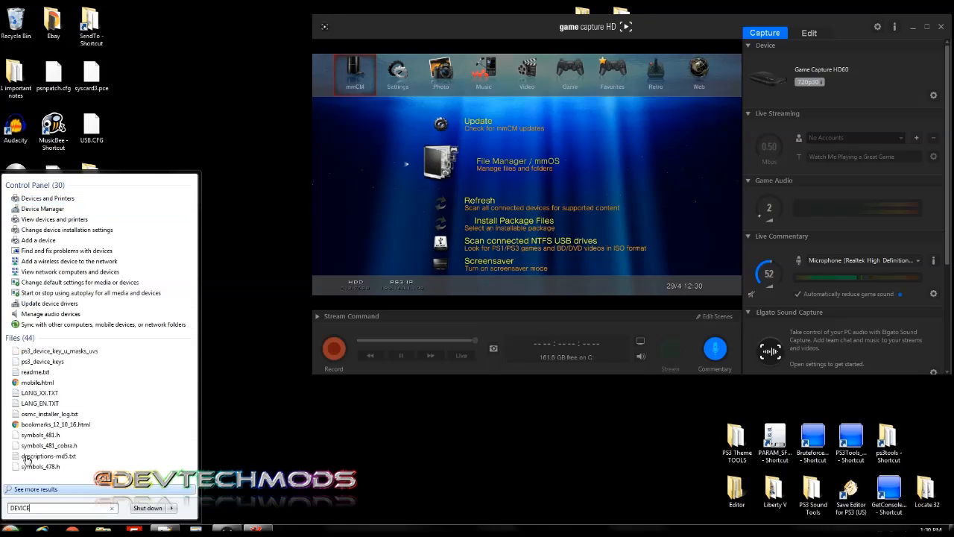
{"action": "mouse_move", "coordinate": [50, 212]}
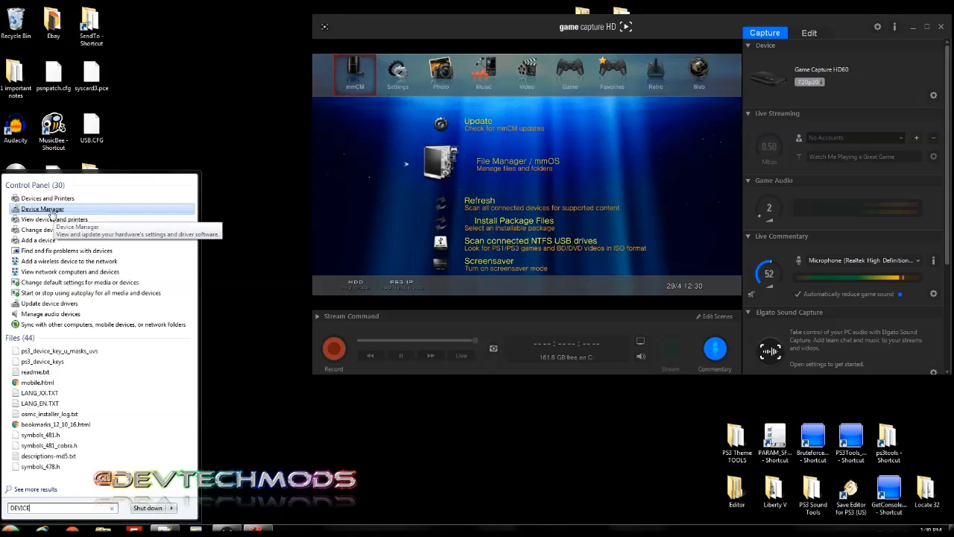
{"action": "mouse_move", "coordinate": [47, 197]}
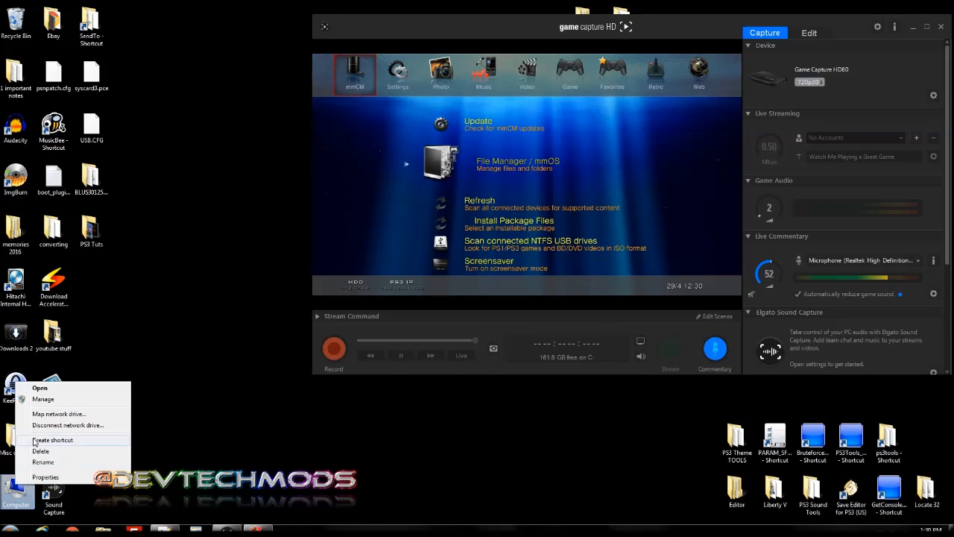
{"action": "mouse_move", "coordinate": [43, 399]}
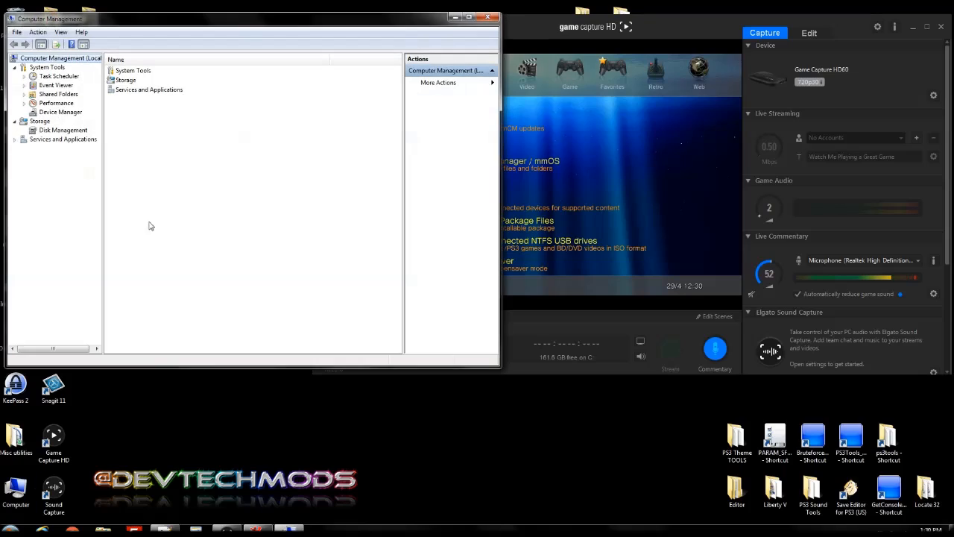
Bring up Properties for the TOSHIBA External USB 3.0 USB Device under Disk drives in Device Manager
{"action": "left_click", "coordinate": [57, 111]}
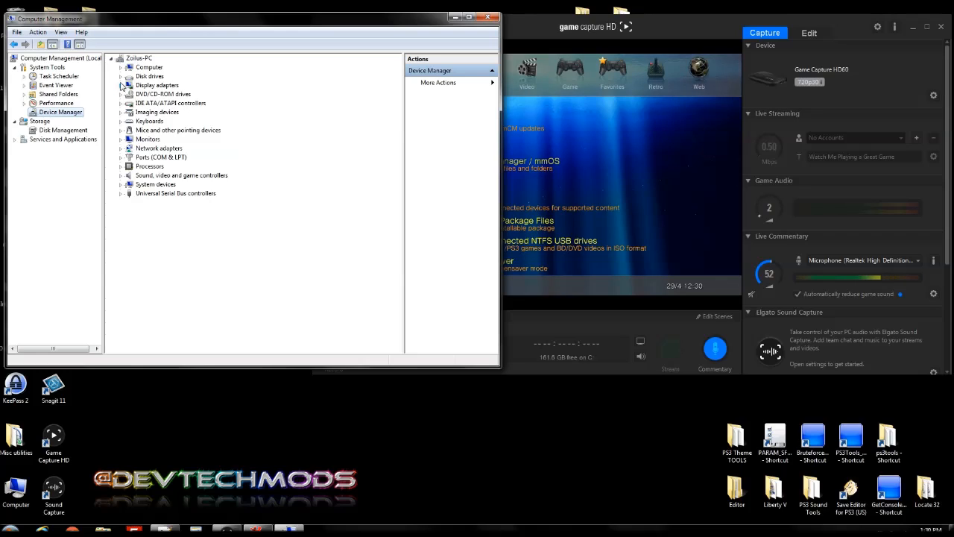
{"action": "left_click", "coordinate": [126, 74]}
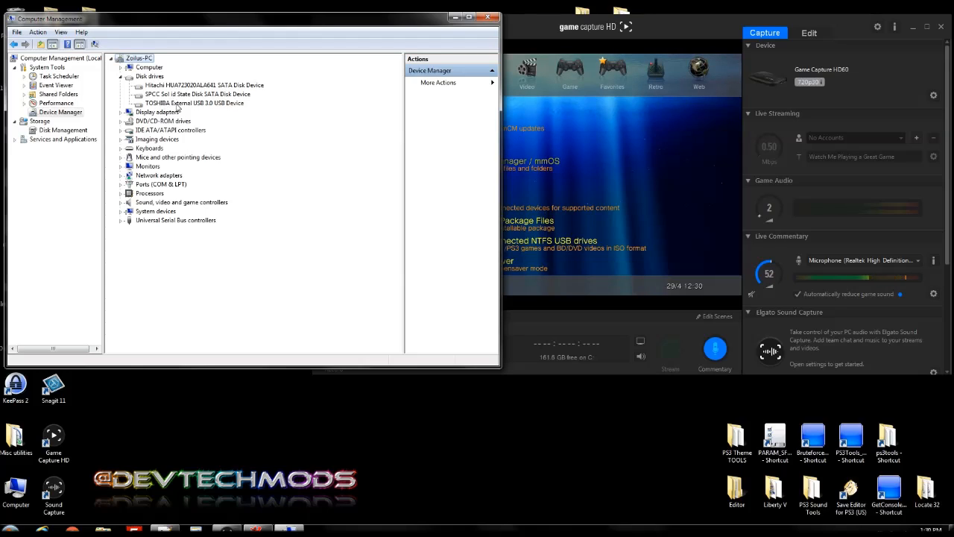
{"action": "left_click", "coordinate": [191, 103]}
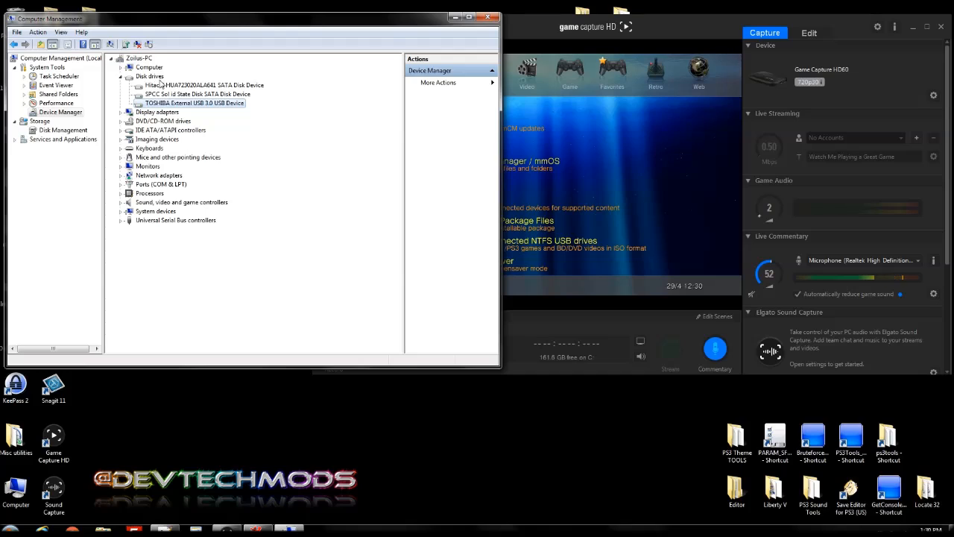
{"action": "mouse_move", "coordinate": [209, 108]}
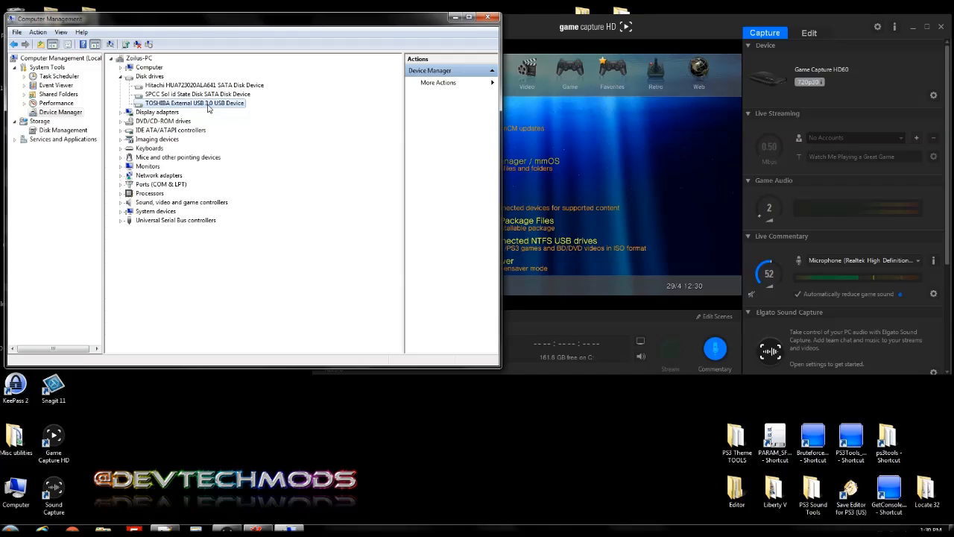
{"action": "right_click", "coordinate": [194, 103]}
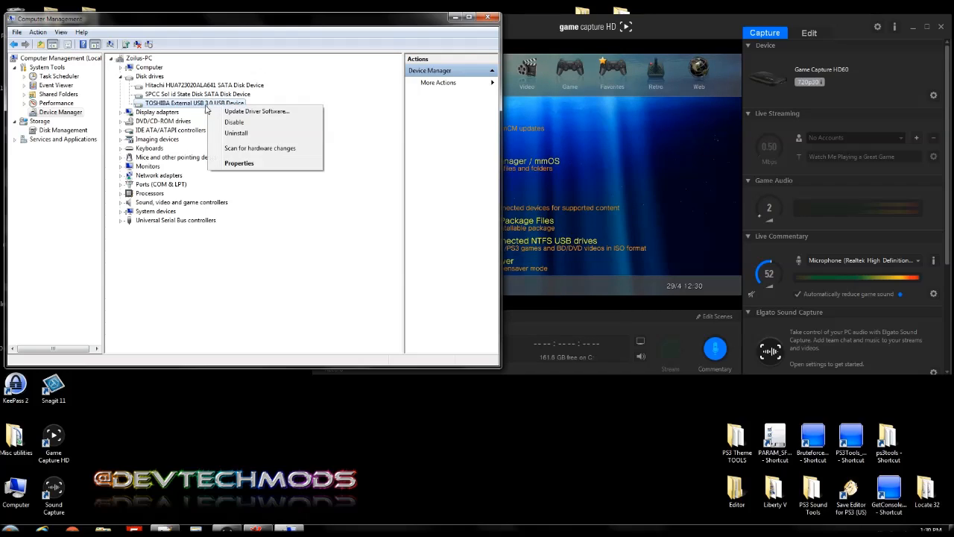
{"action": "left_click", "coordinate": [239, 162]}
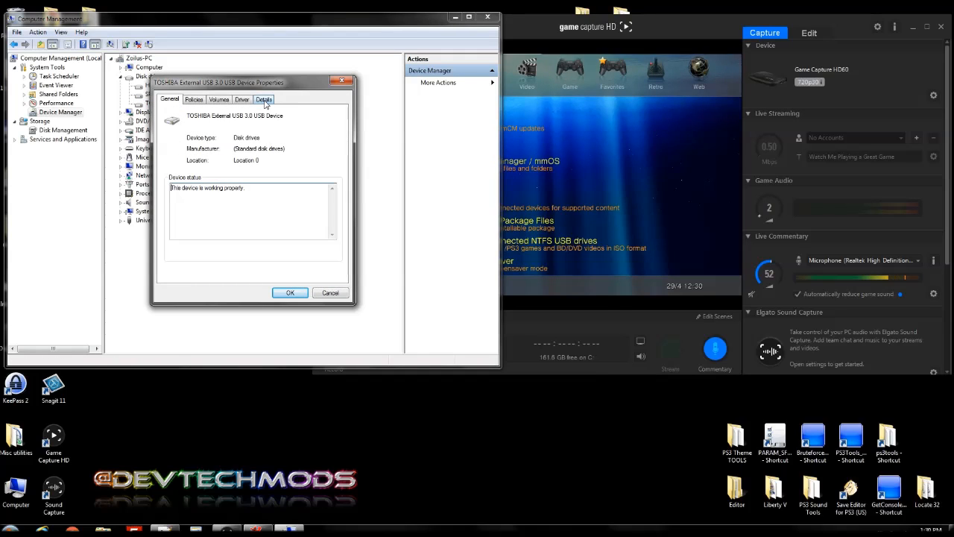
Copy the drive's Parent device ID (VID_0480, PID_0200) from the Details tab
{"action": "left_click", "coordinate": [262, 98]}
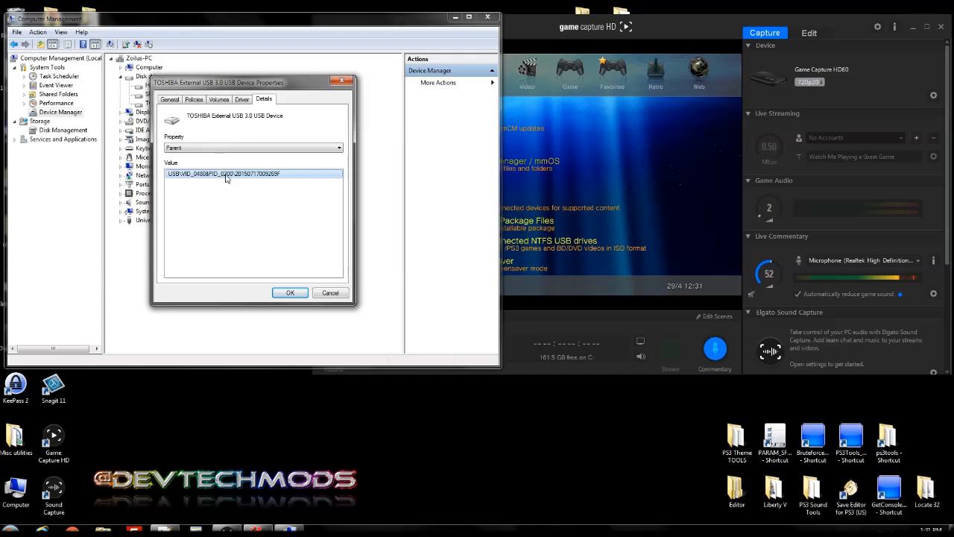
{"action": "mouse_move", "coordinate": [242, 179]}
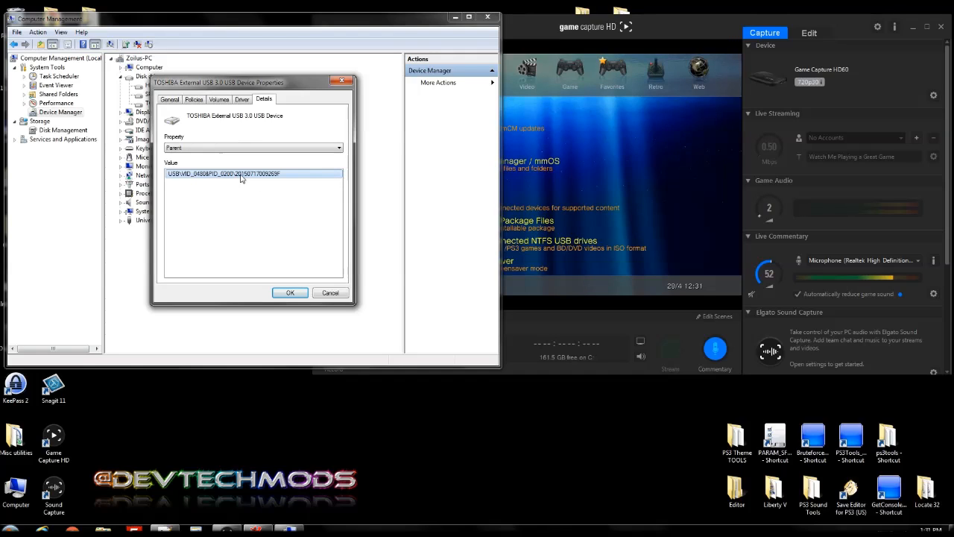
{"action": "right_click", "coordinate": [240, 176]}
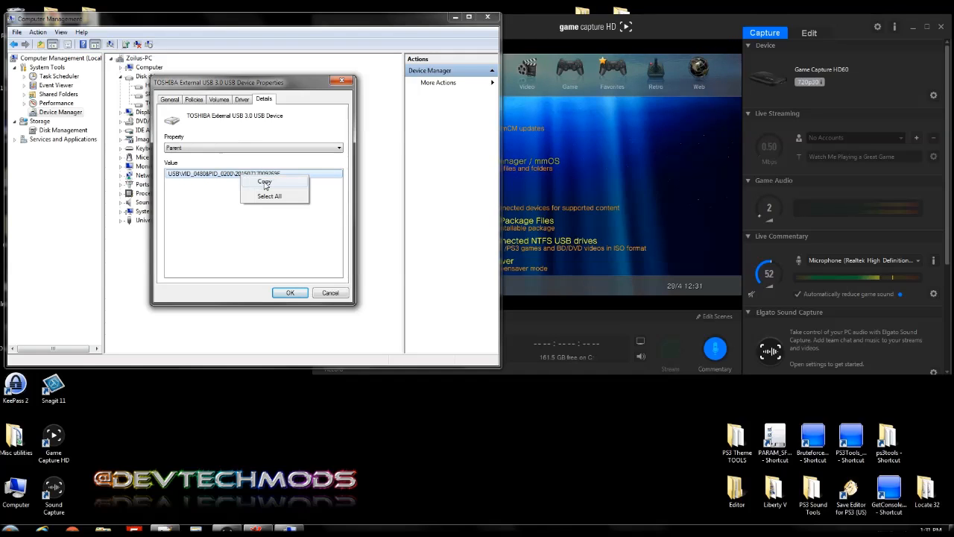
{"action": "left_click", "coordinate": [265, 182]}
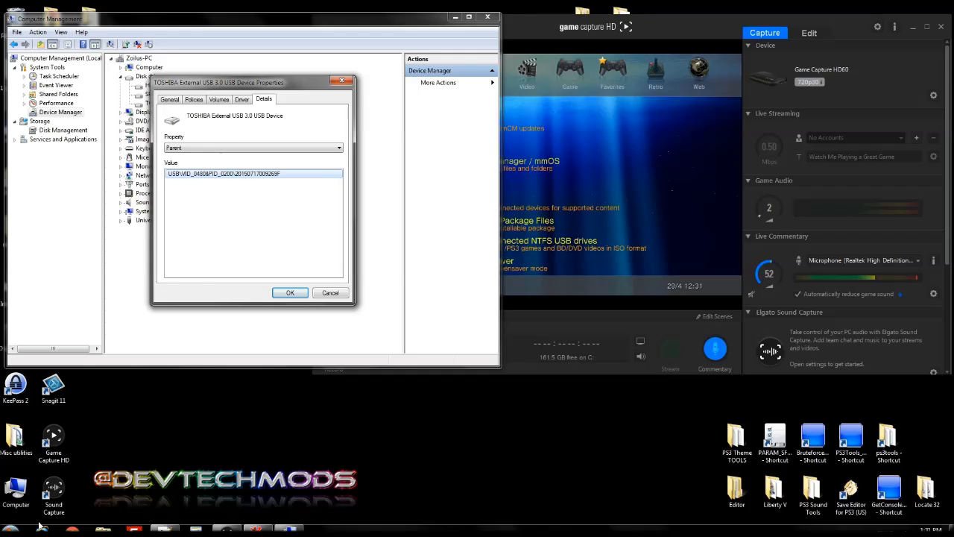
{"action": "left_click", "coordinate": [3, 532]}
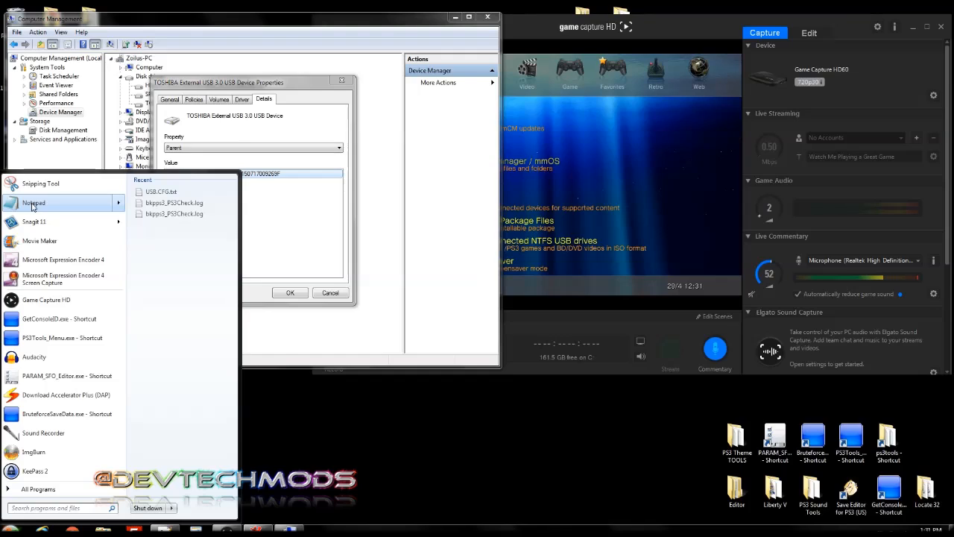
{"action": "left_click", "coordinate": [36, 203]}
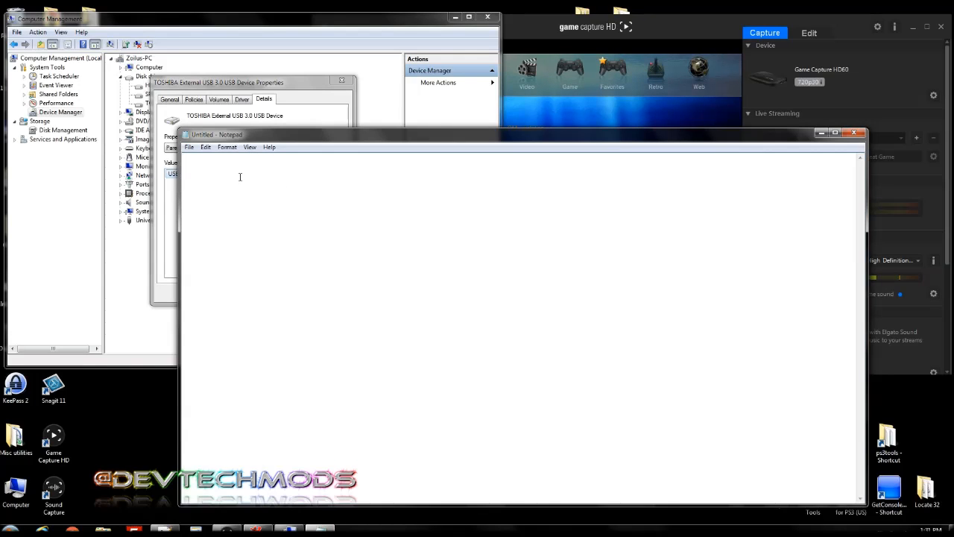
{"action": "type", "text": "USB\\VID_0480&PID_0200\\20150717009269F"}
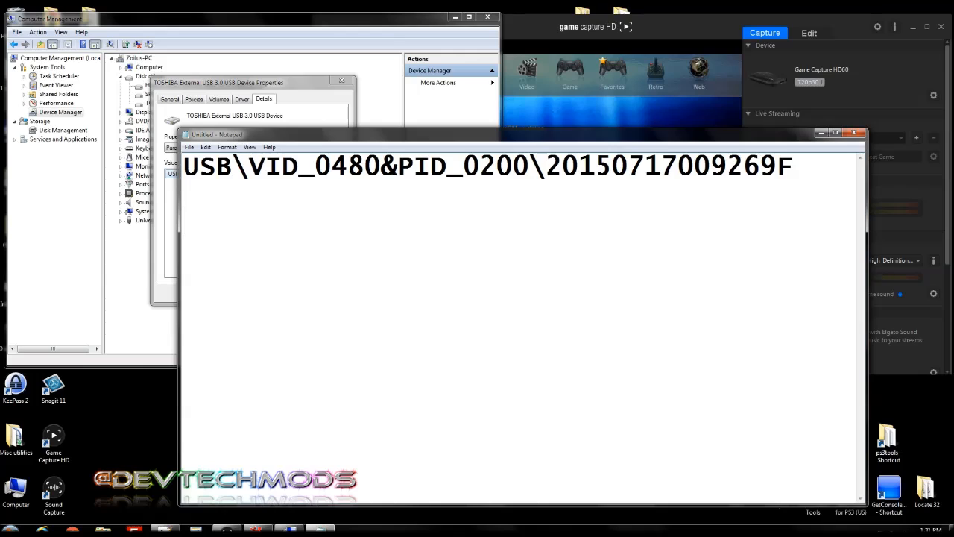
Add the line 0x0480:0x0200:1 below it, built from the vendor and product IDs
{"action": "type", "text": "0"}
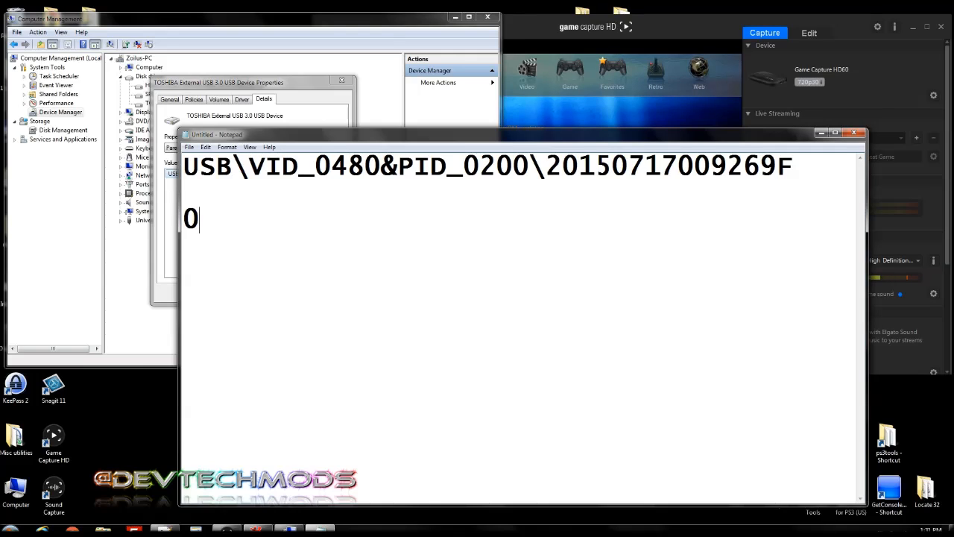
{"action": "type", "text": "x"}
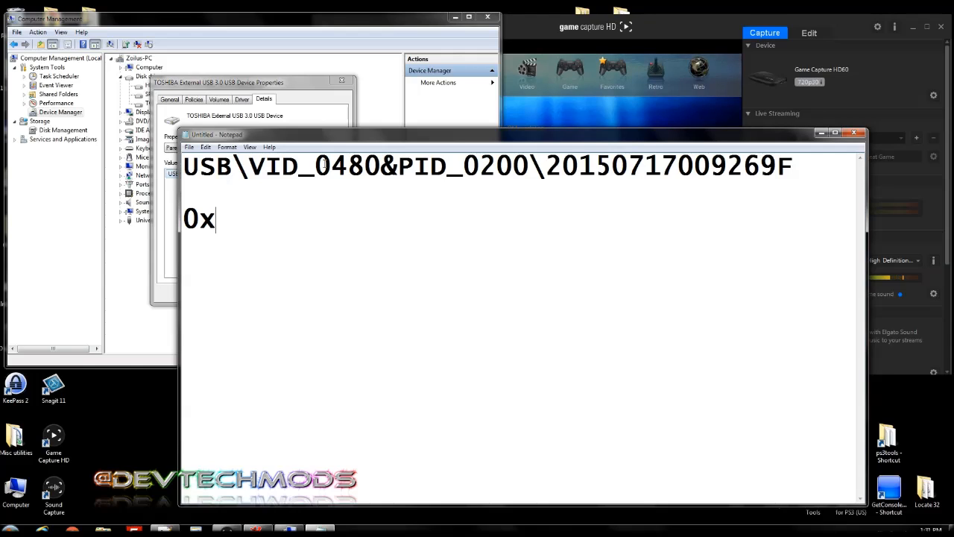
{"action": "double_click", "coordinate": [343, 165]}
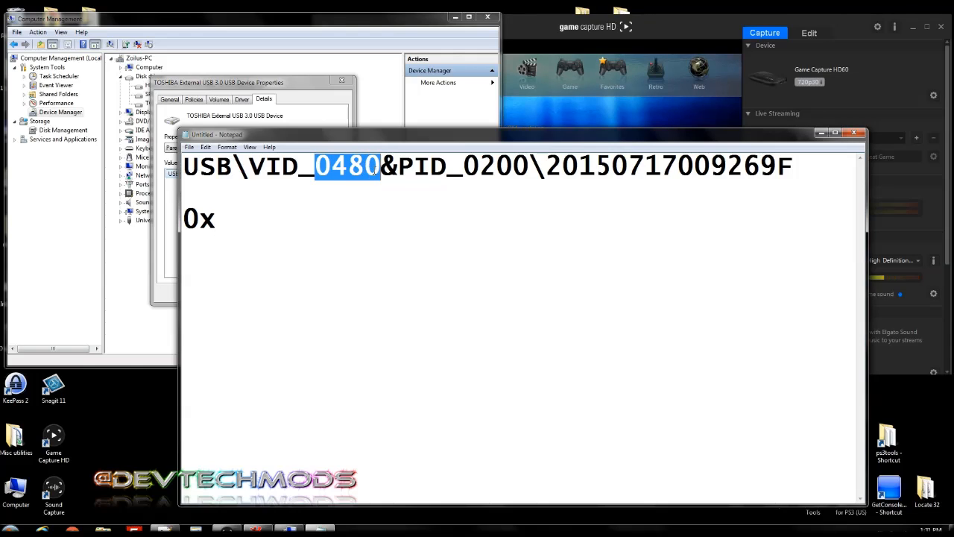
{"action": "mouse_move", "coordinate": [308, 184]}
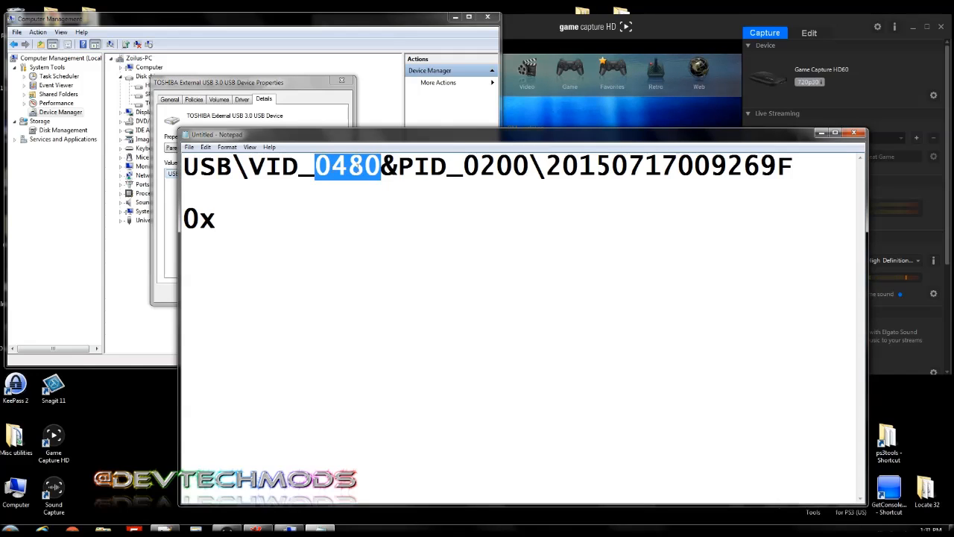
{"action": "type", "text": "0"}
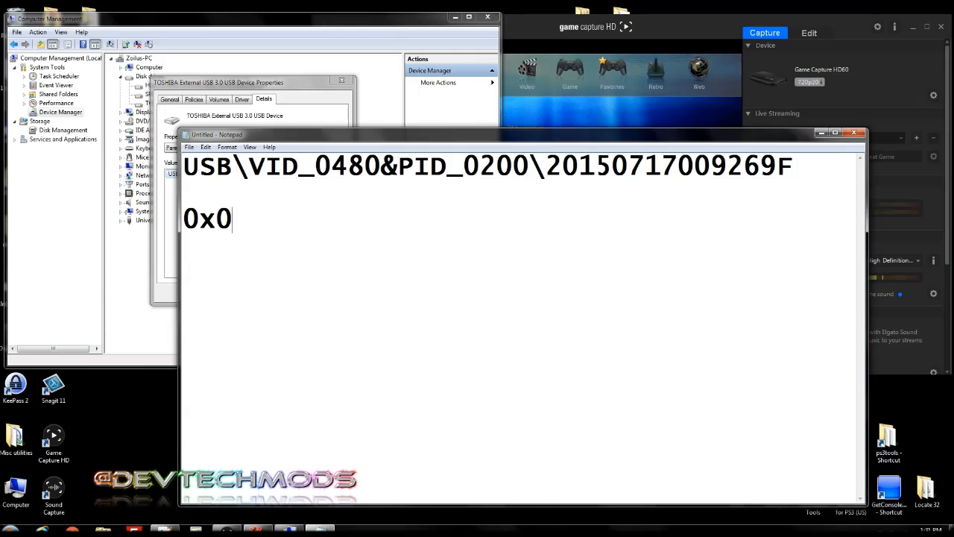
{"action": "type", "text": "480"}
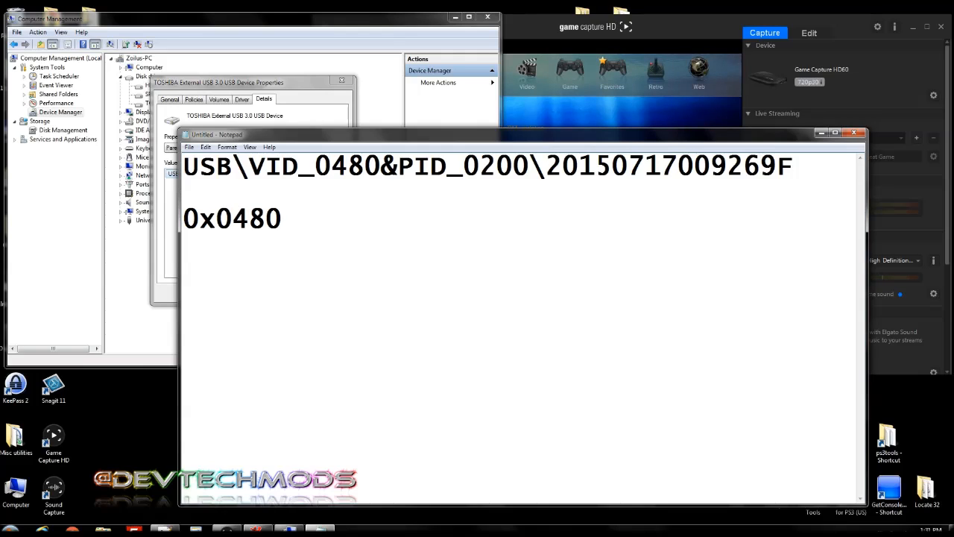
{"action": "type", "text": ":"}
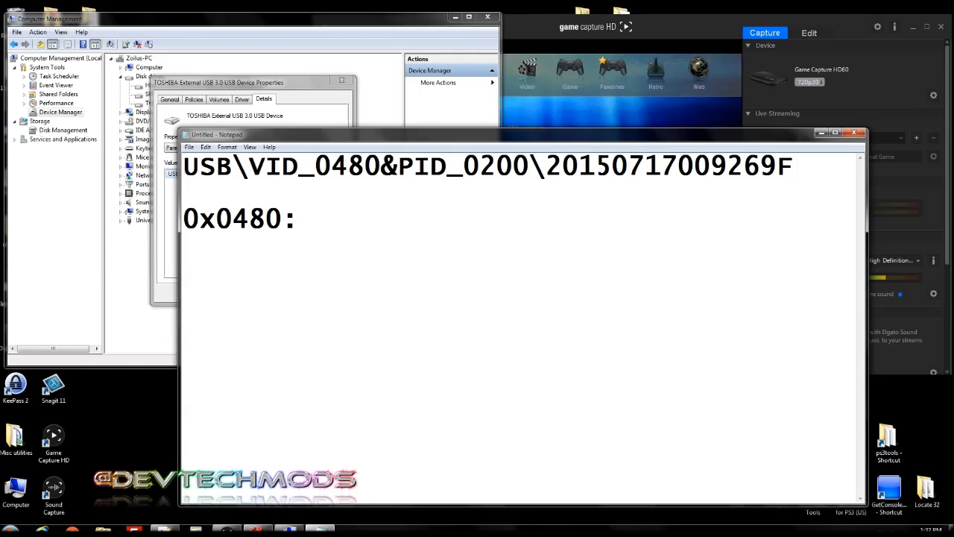
{"action": "type", "text": "0"}
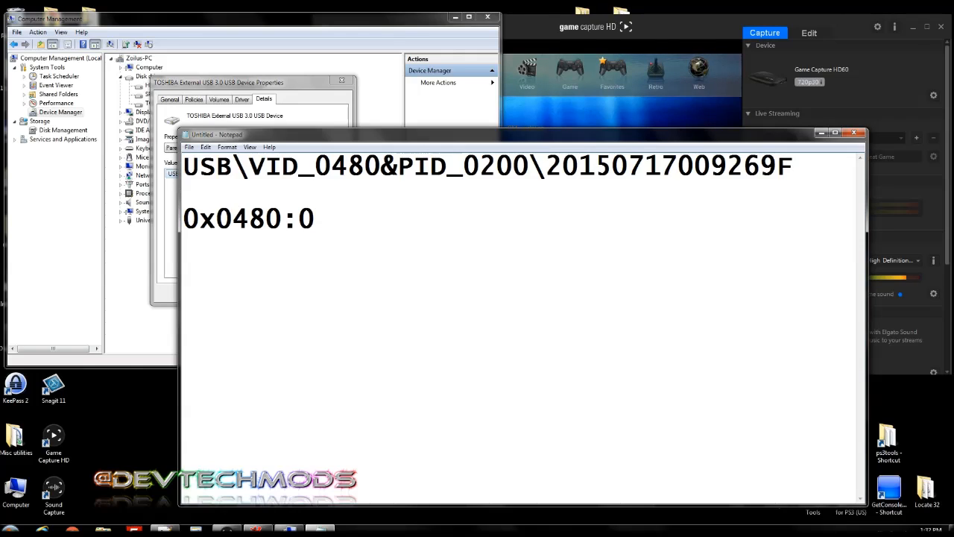
{"action": "type", "text": "x"}
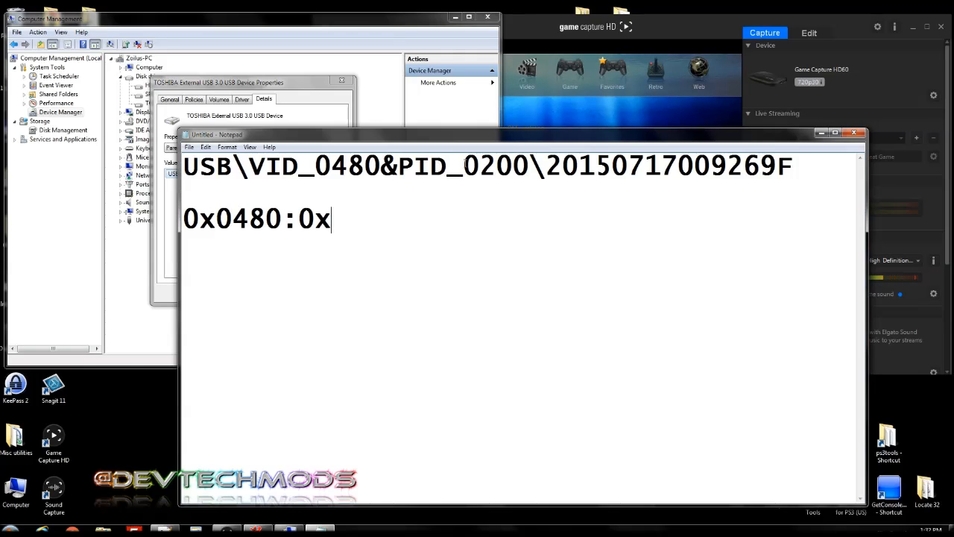
{"action": "double_click", "coordinate": [496, 167]}
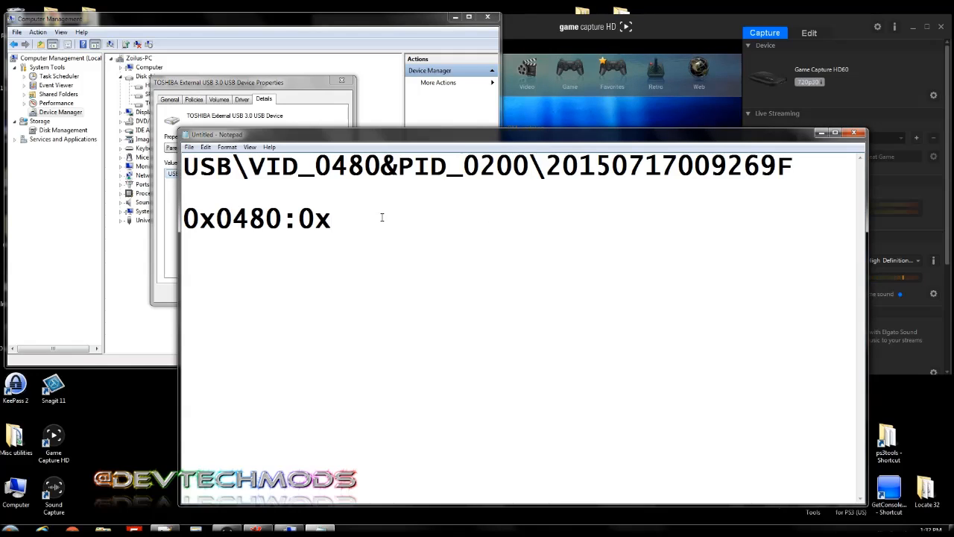
{"action": "type", "text": "0200"}
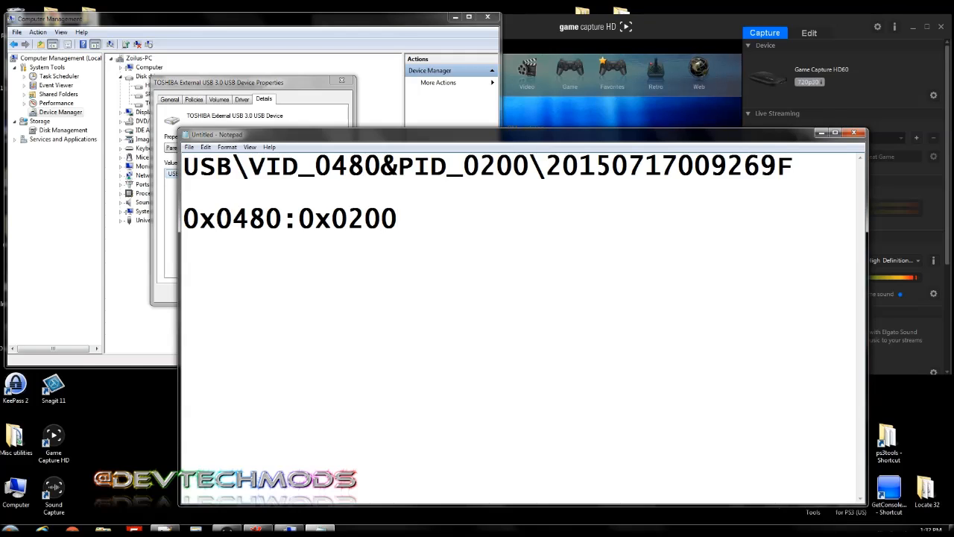
{"action": "type", "text": ":"}
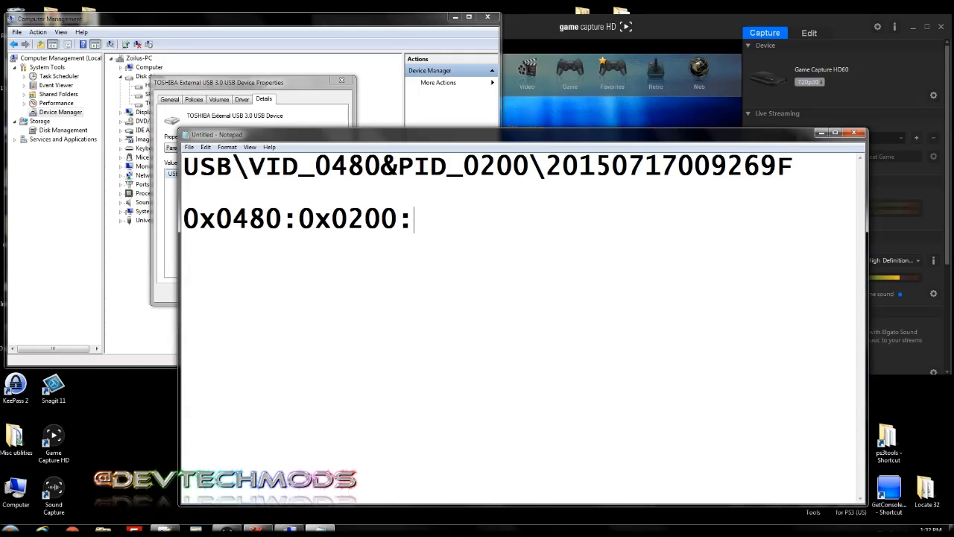
{"action": "type", "text": "1"}
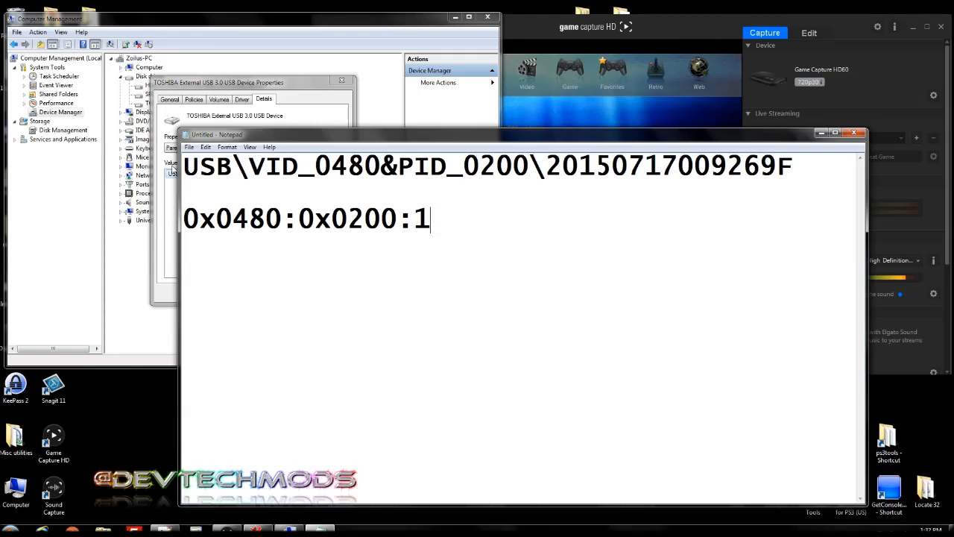
Remove the device ID line from the note and delete the old USB.CFG from the desktop
{"action": "left_click_drag", "start_coordinate": [183, 165], "coordinate": [543, 166]}
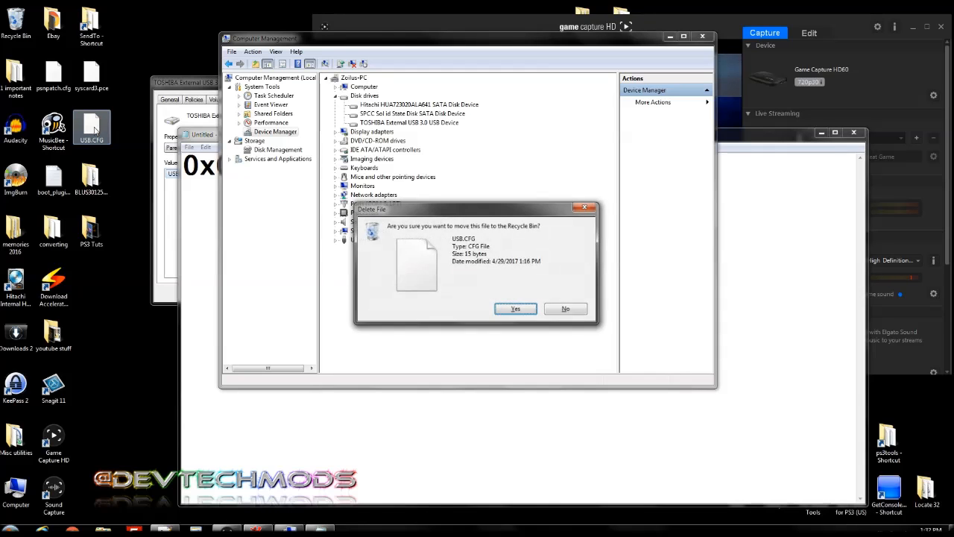
{"action": "left_click", "coordinate": [516, 308]}
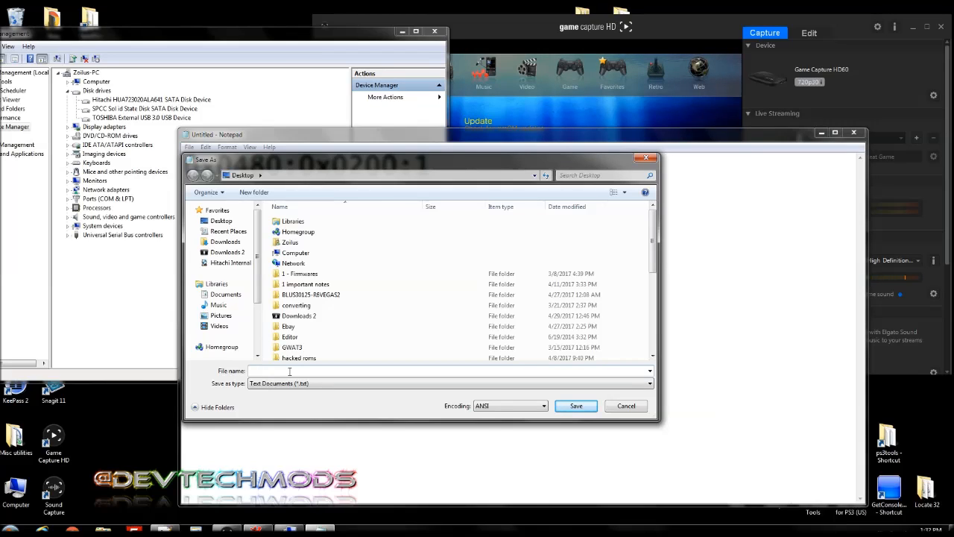
Save the note to the desktop as USB.CFG
{"action": "type", "text": "USB.C"}
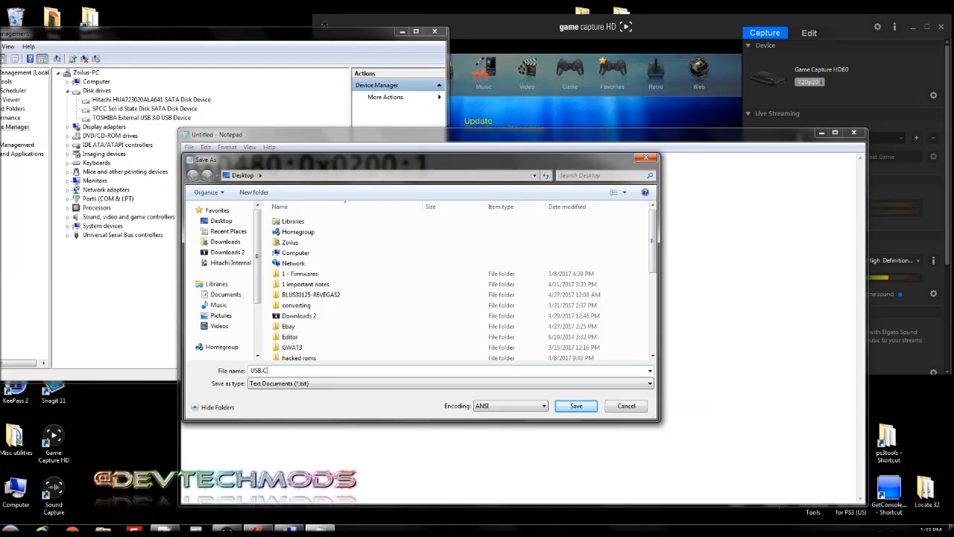
{"action": "type", "text": "FG"}
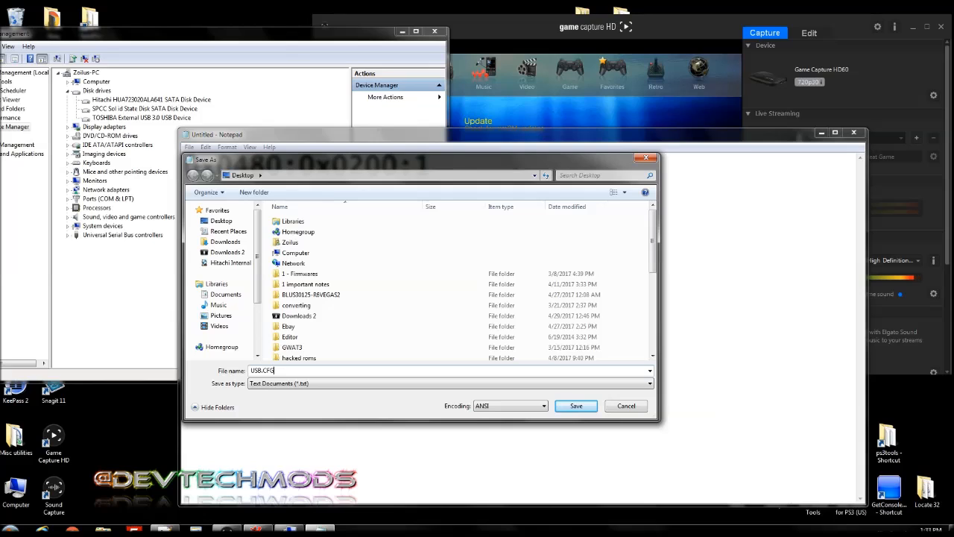
{"action": "left_click", "coordinate": [575, 406]}
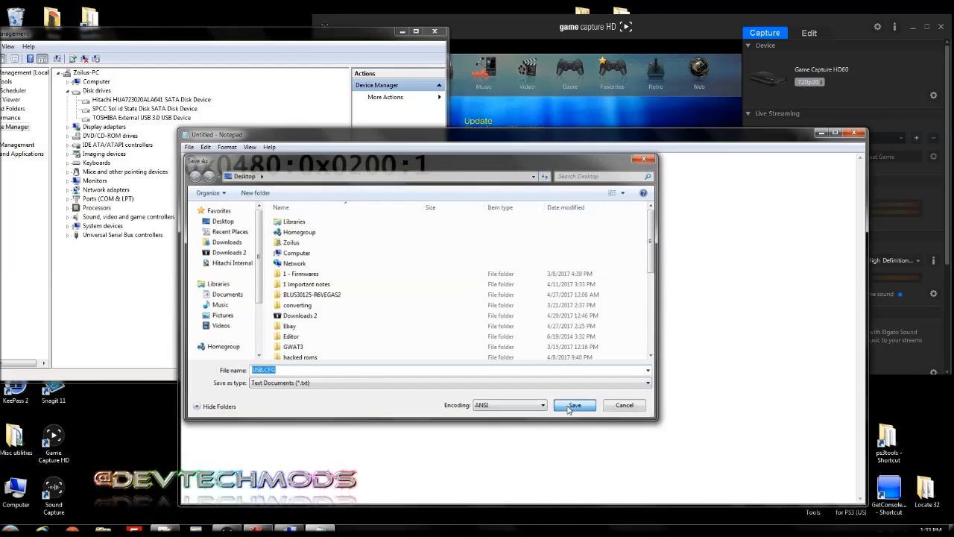
{"action": "left_click", "coordinate": [574, 405]}
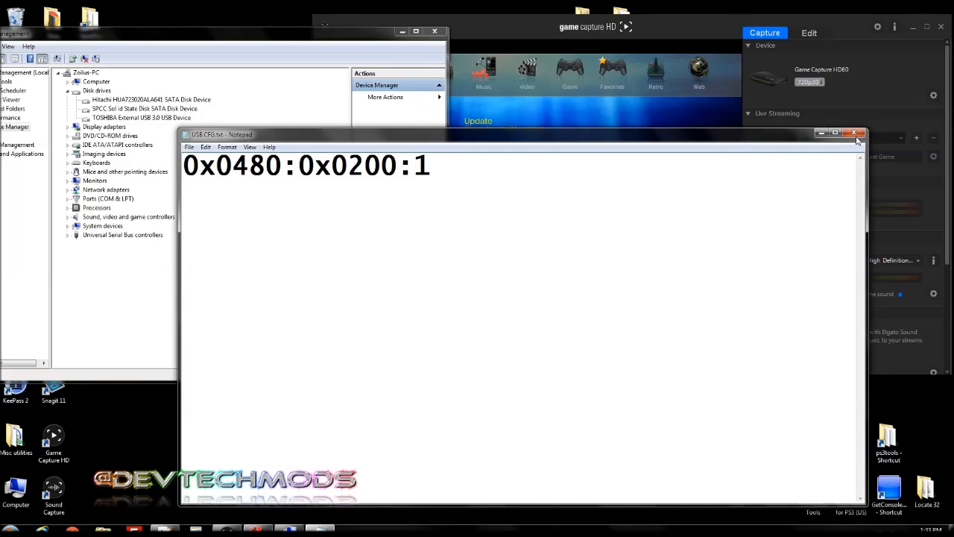
Close Notepad and Computer Management, dismissing the open-dialog warning
{"action": "left_click", "coordinate": [856, 134]}
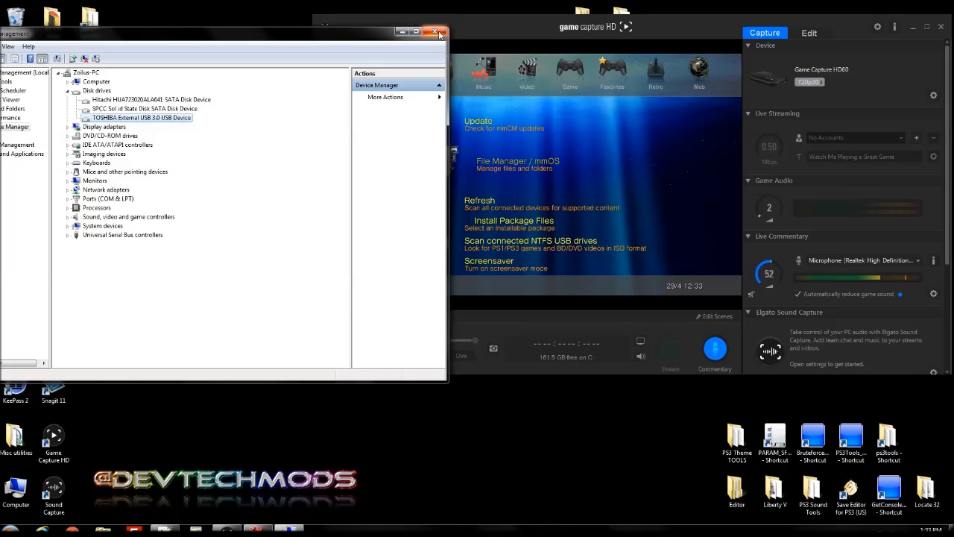
{"action": "left_click", "coordinate": [436, 30]}
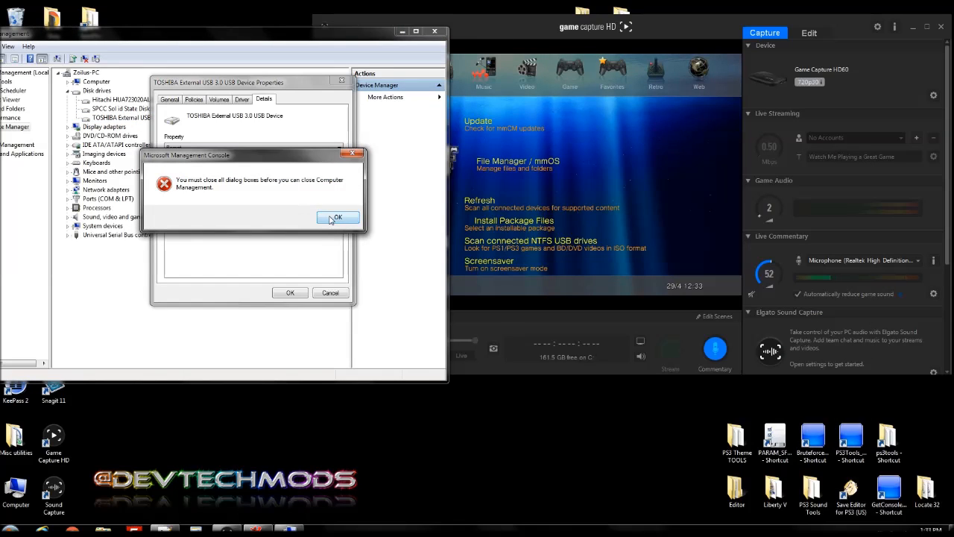
{"action": "left_click", "coordinate": [337, 218]}
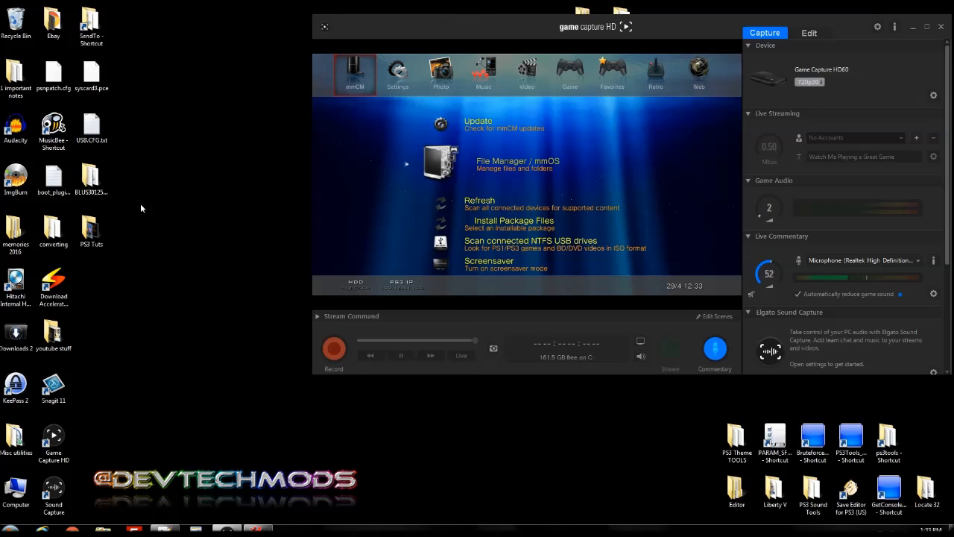
Reopen USB.CFG from the desktop to confirm it reads 0x0480:0x0200:1, then close it
{"action": "left_click", "coordinate": [92, 127]}
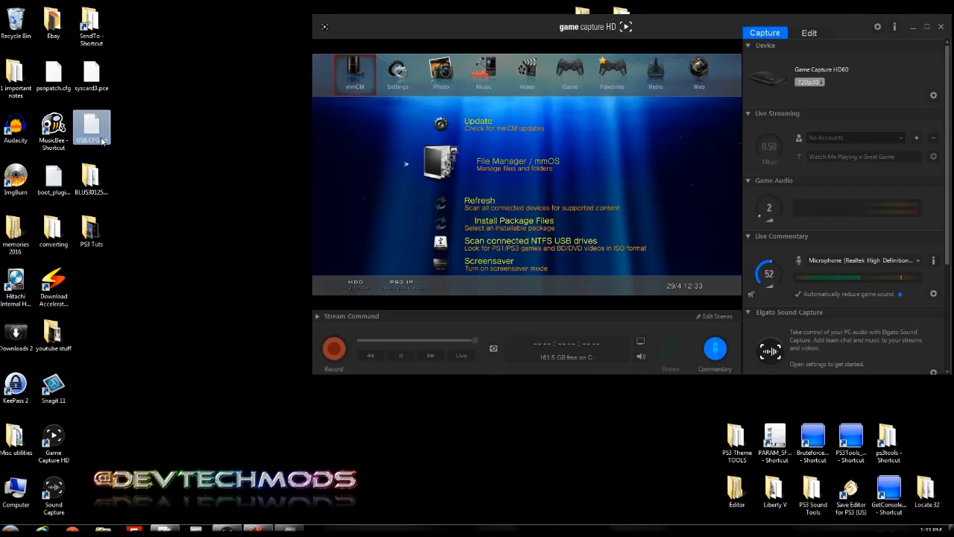
{"action": "double_click", "coordinate": [92, 126]}
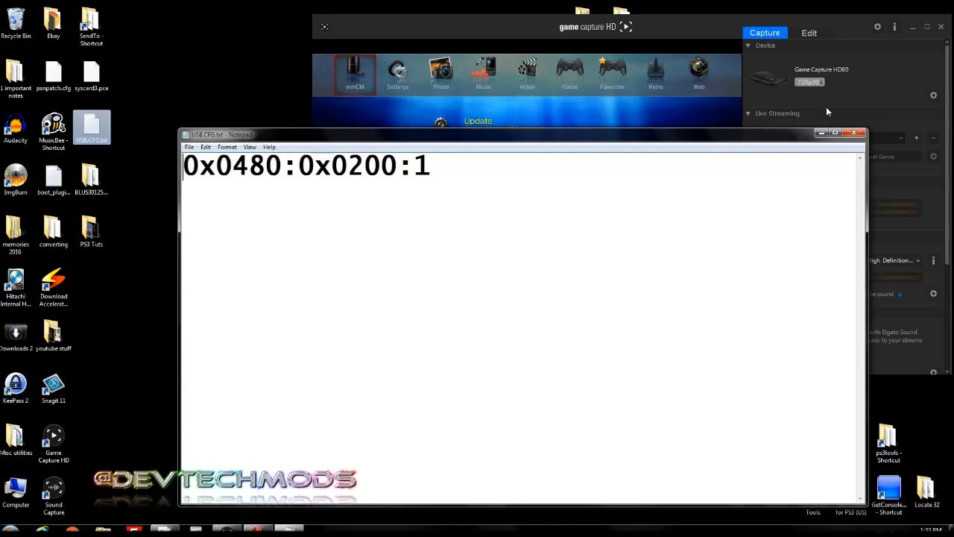
{"action": "left_click", "coordinate": [853, 131]}
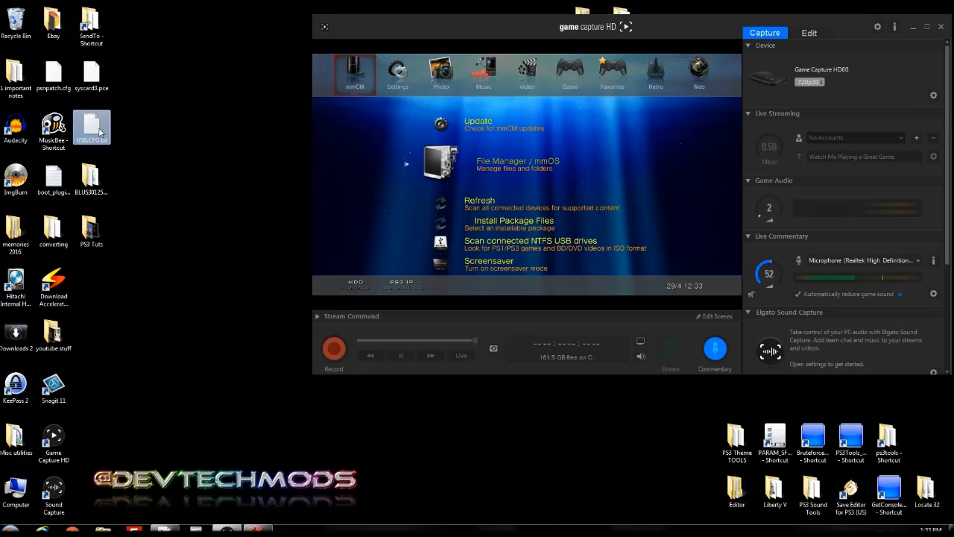
{"action": "right_click", "coordinate": [93, 127]}
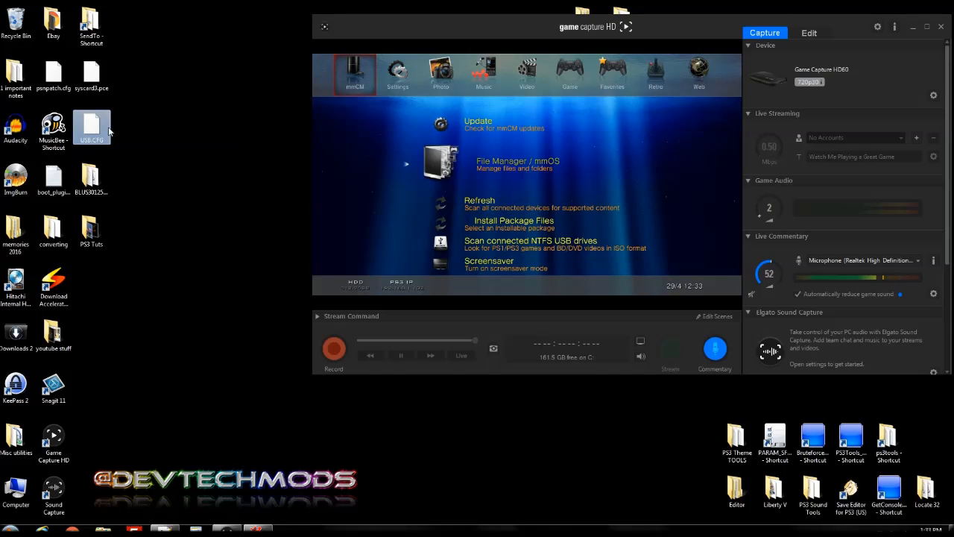
{"action": "mouse_move", "coordinate": [94, 127]}
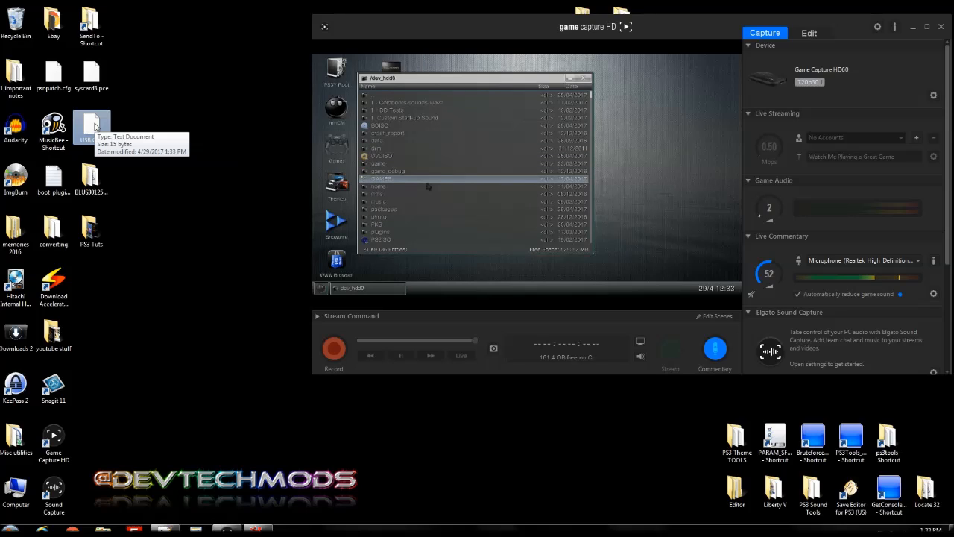
Browse to /dev_hdd0/game/BLES80608/USRDIR and verify the 15-byte USB.CFG, then close the browser
{"action": "double_click", "coordinate": [380, 179]}
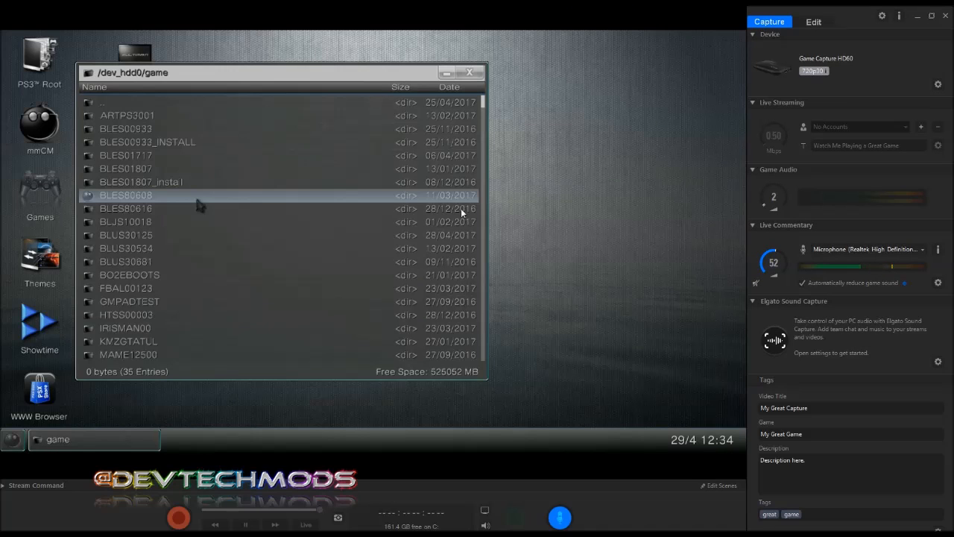
{"action": "mouse_move", "coordinate": [525, 202]}
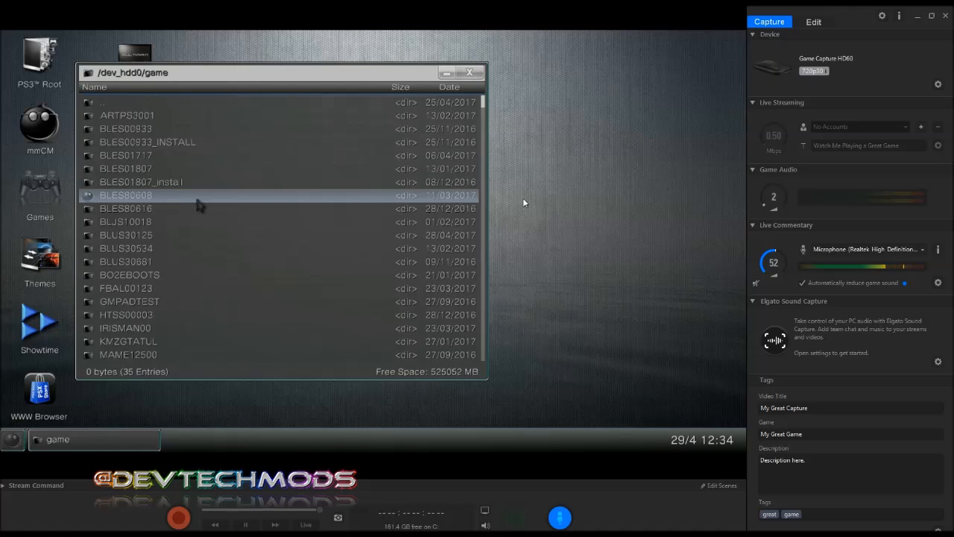
{"action": "double_click", "coordinate": [126, 193]}
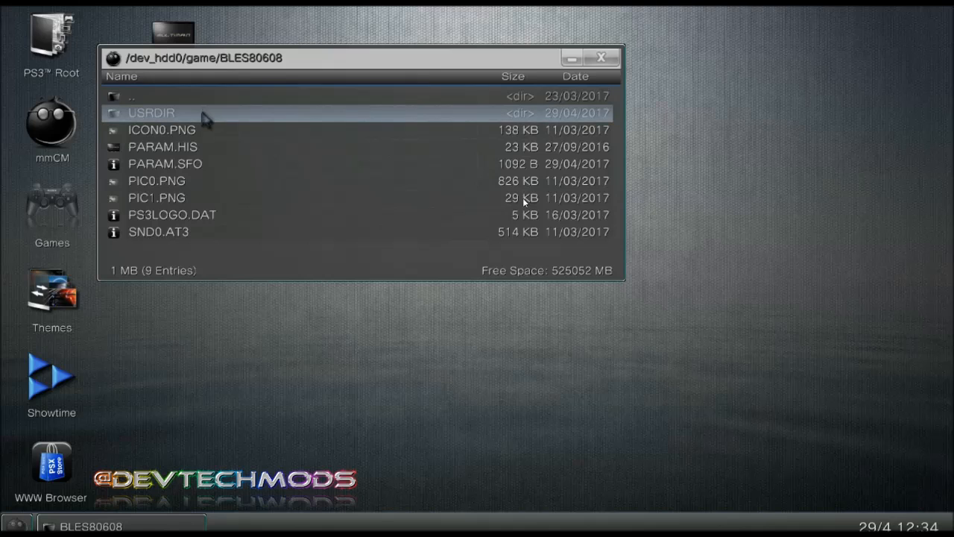
{"action": "double_click", "coordinate": [153, 113]}
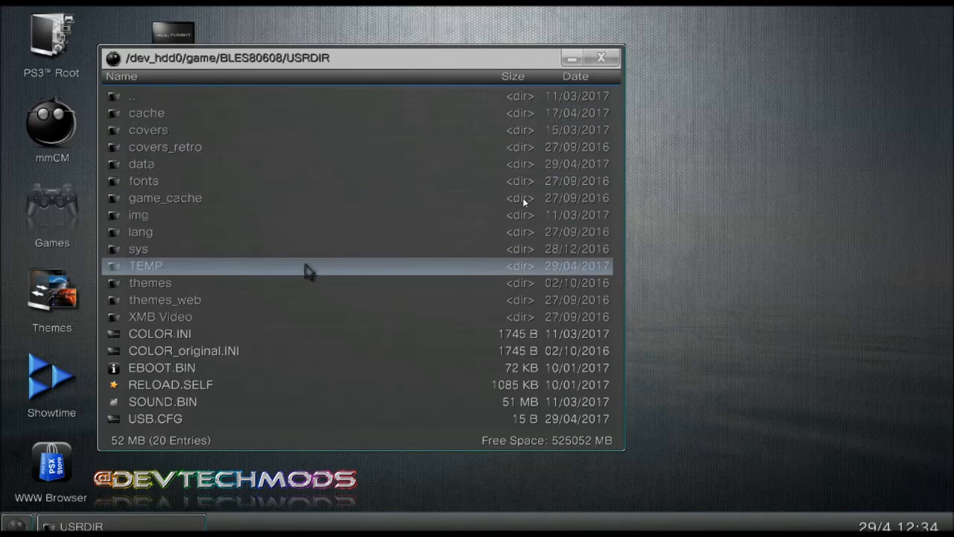
{"action": "left_click", "coordinate": [155, 419]}
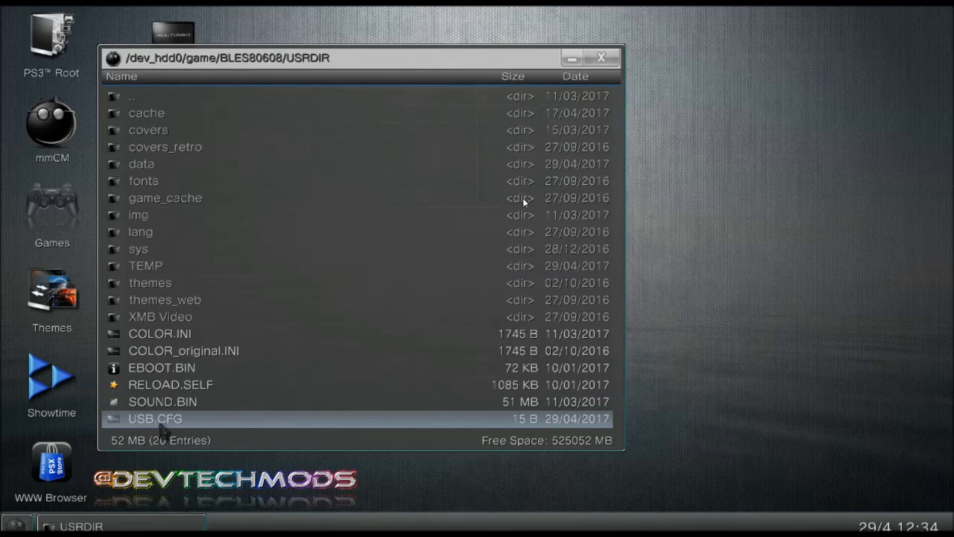
{"action": "left_click", "coordinate": [155, 419]}
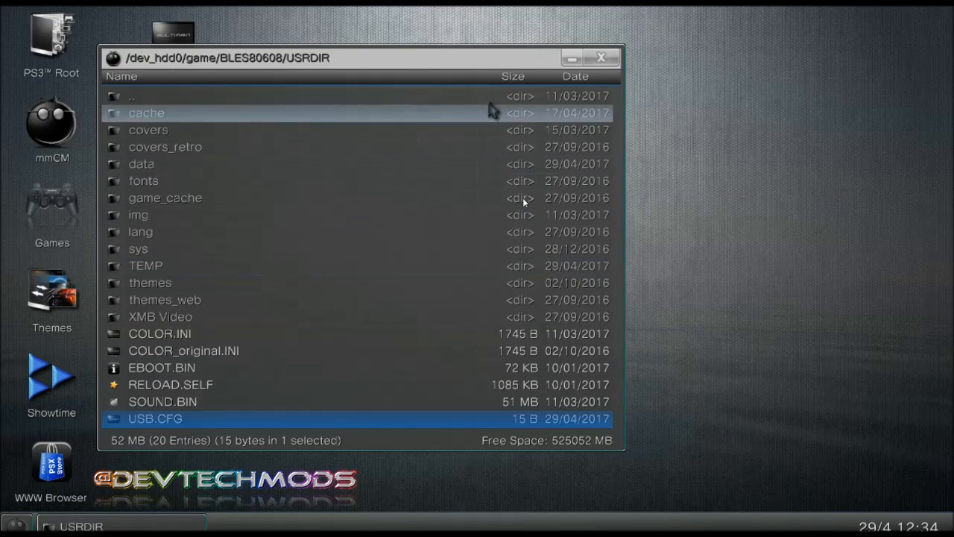
{"action": "left_click", "coordinate": [601, 56]}
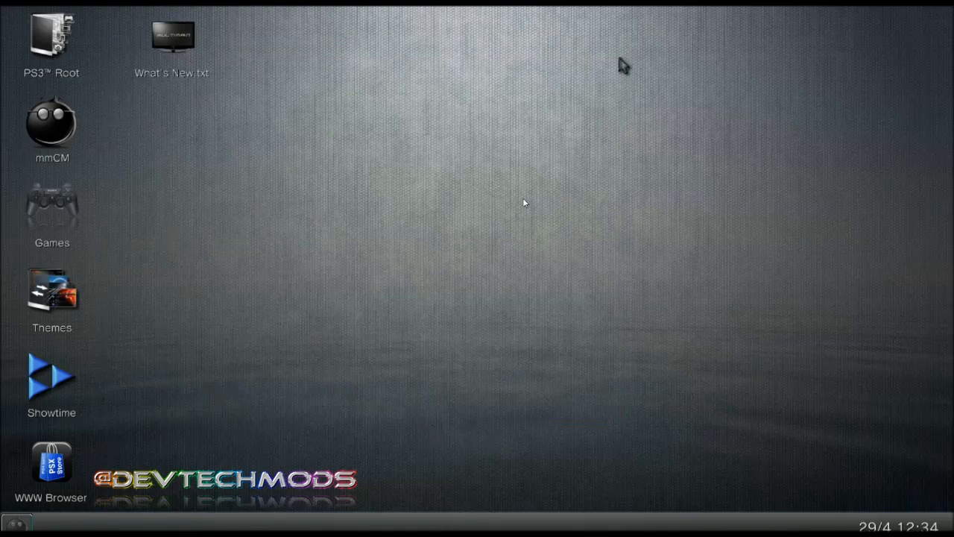
{"action": "left_click", "coordinate": [52, 216]}
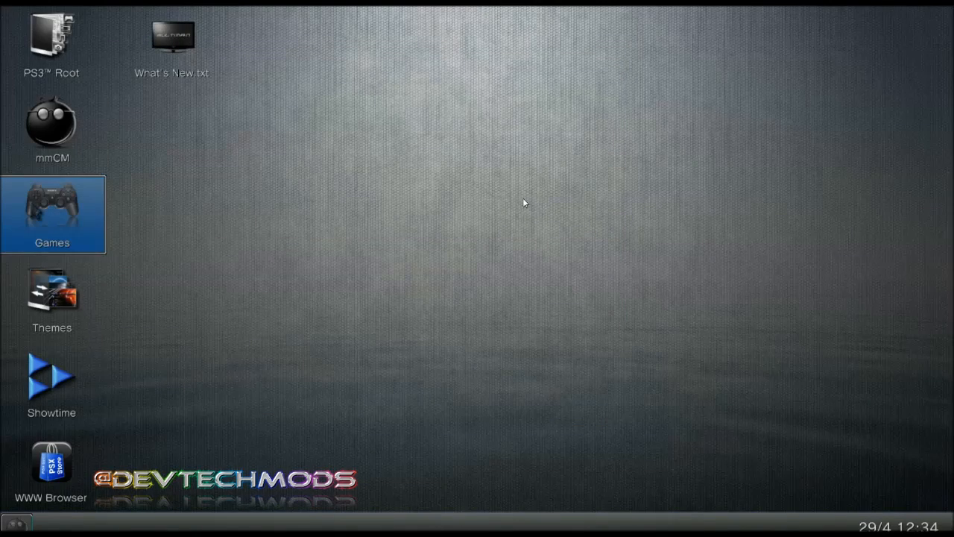
{"action": "left_click", "coordinate": [52, 215]}
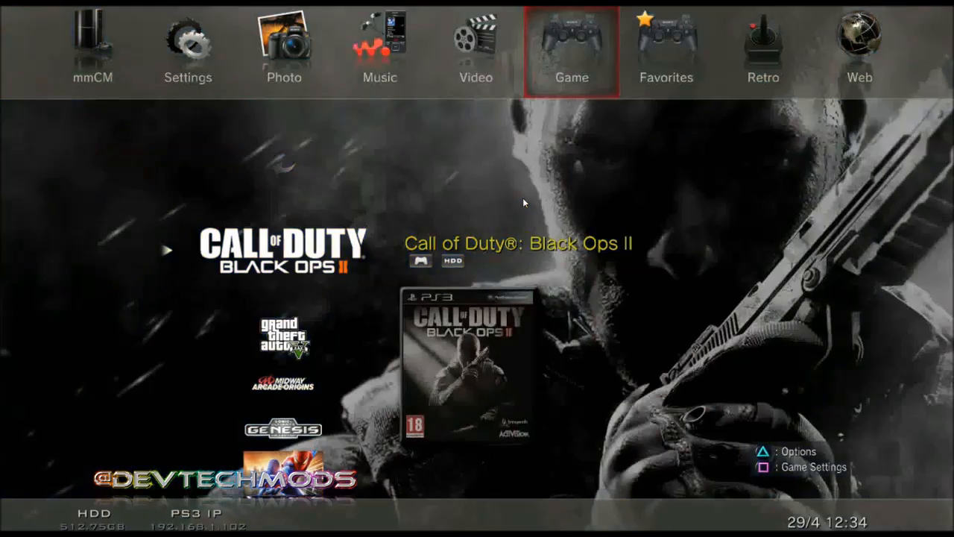
{"action": "left_click", "coordinate": [93, 42]}
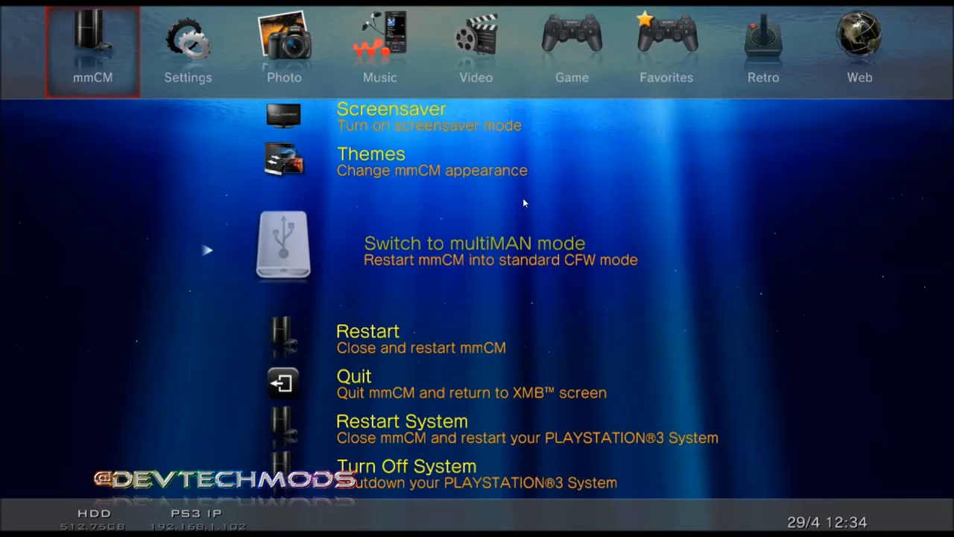
{"action": "scroll", "scroll_direction": "down", "scroll_amount": 3}
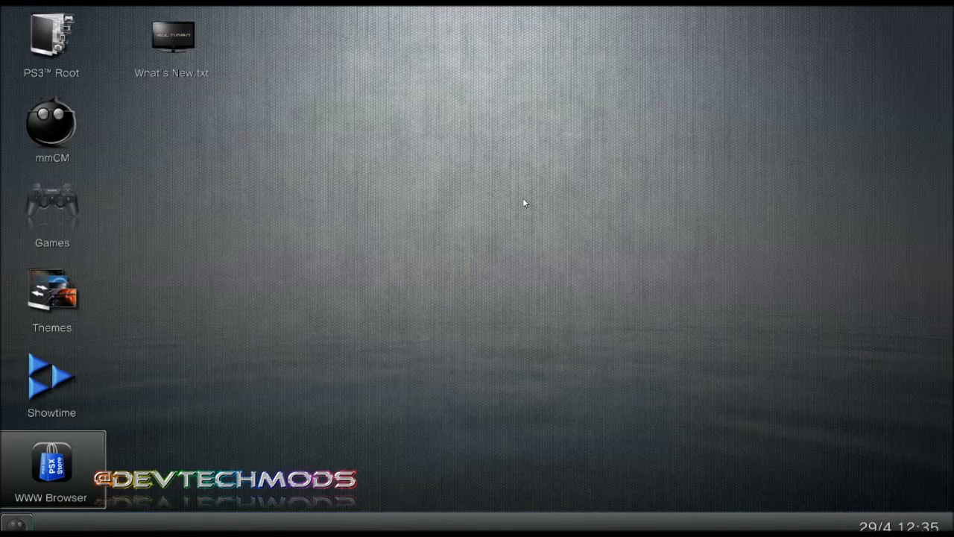
Open PS3 Root and the now-mounted NTFS drive pvd_usb000
{"action": "left_click", "coordinate": [48, 42]}
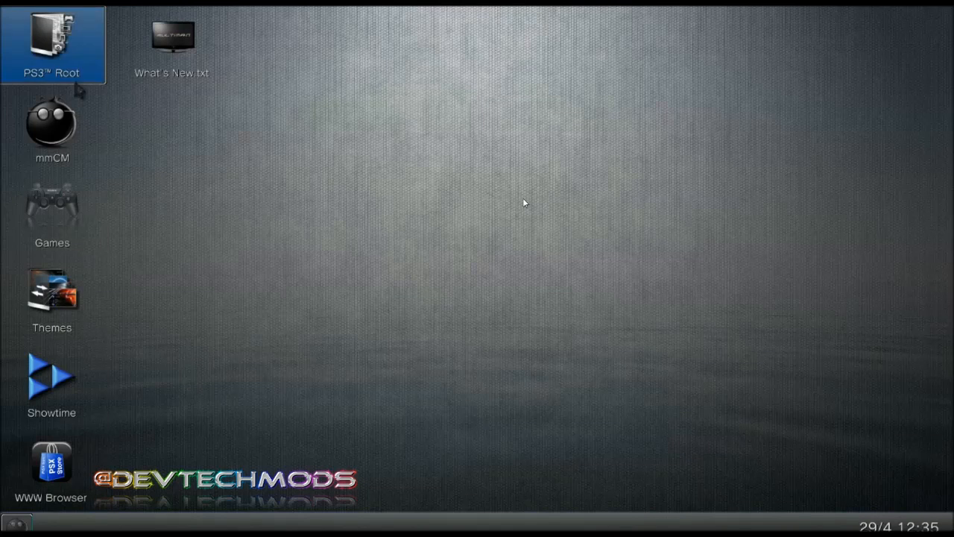
{"action": "double_click", "coordinate": [47, 37]}
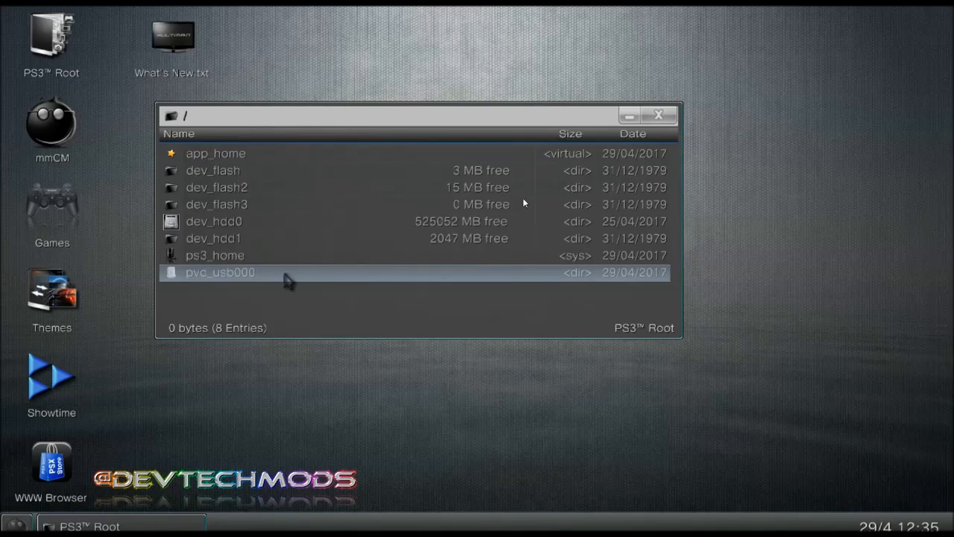
{"action": "double_click", "coordinate": [219, 272]}
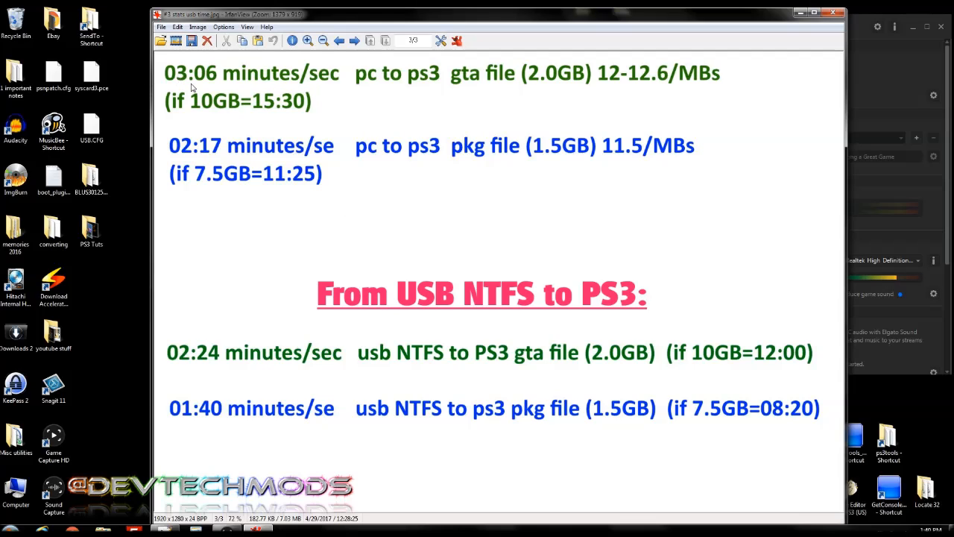
{"action": "mouse_move", "coordinate": [301, 159]}
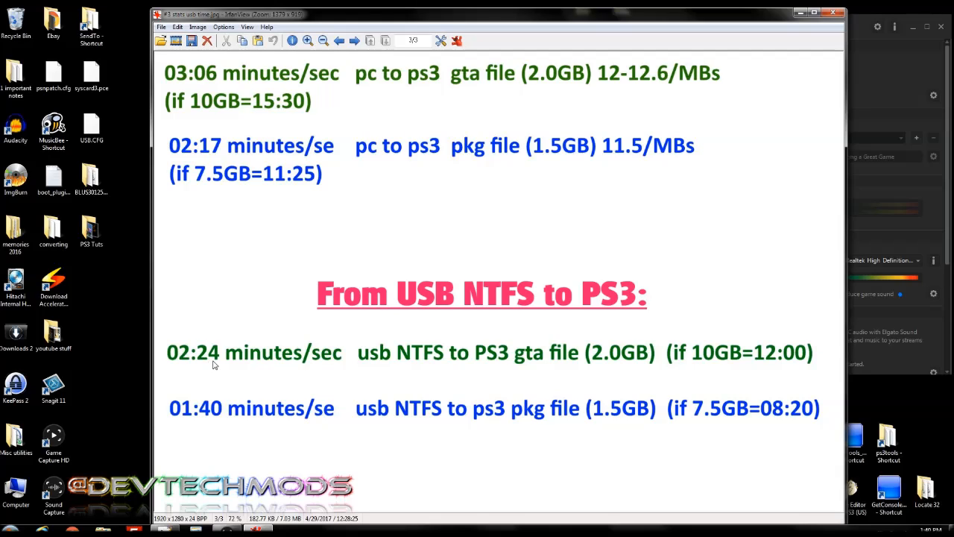
{"action": "mouse_move", "coordinate": [416, 373]}
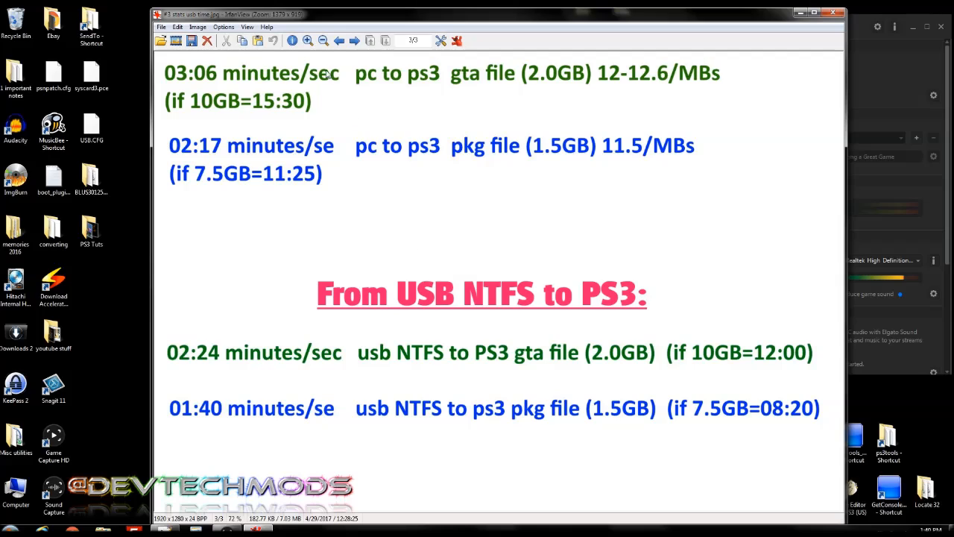
{"action": "mouse_move", "coordinate": [331, 87]}
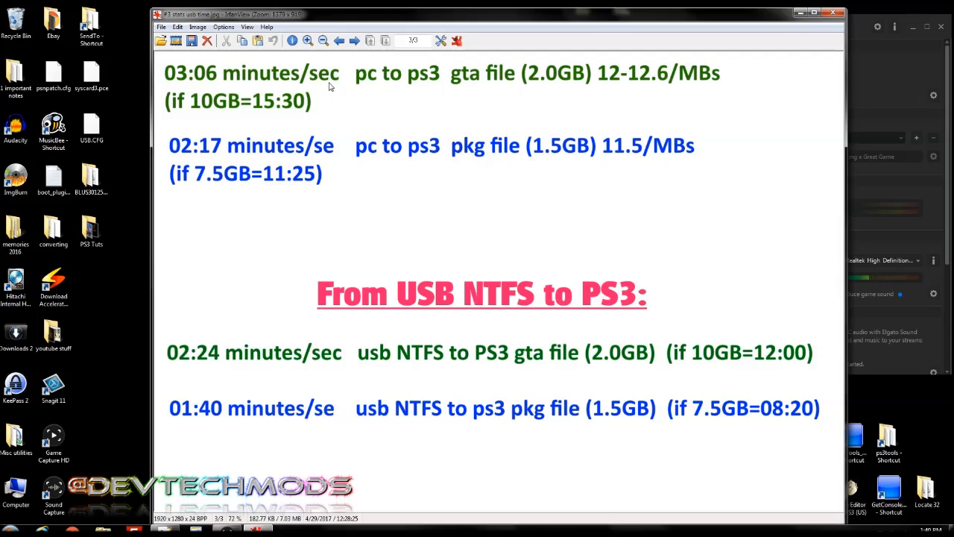
{"action": "mouse_move", "coordinate": [419, 203]}
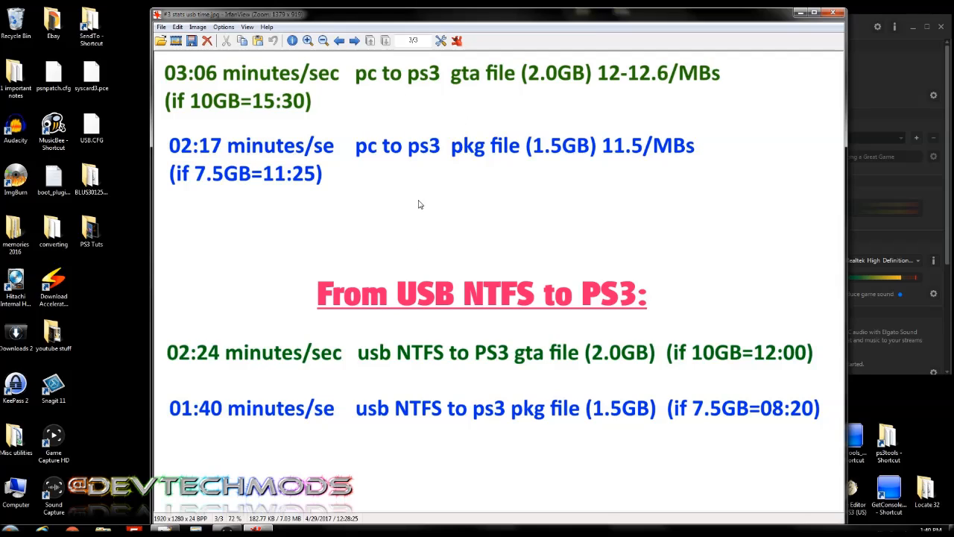
{"action": "mouse_move", "coordinate": [271, 102]}
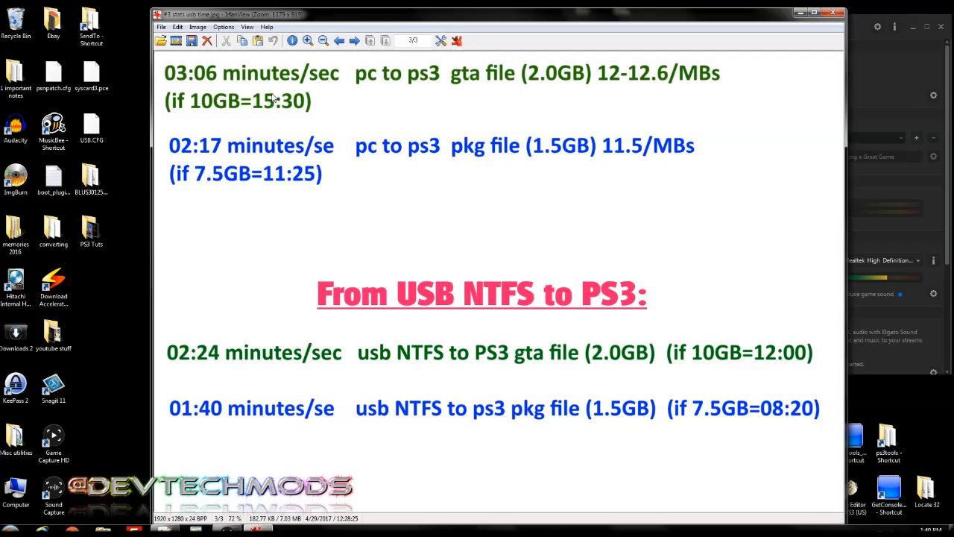
{"action": "mouse_move", "coordinate": [337, 100]}
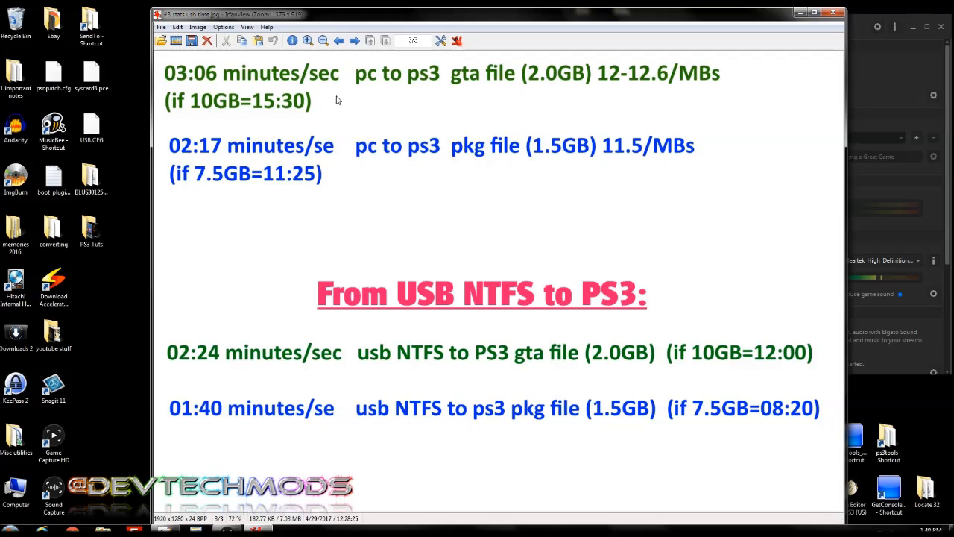
{"action": "mouse_move", "coordinate": [537, 85]}
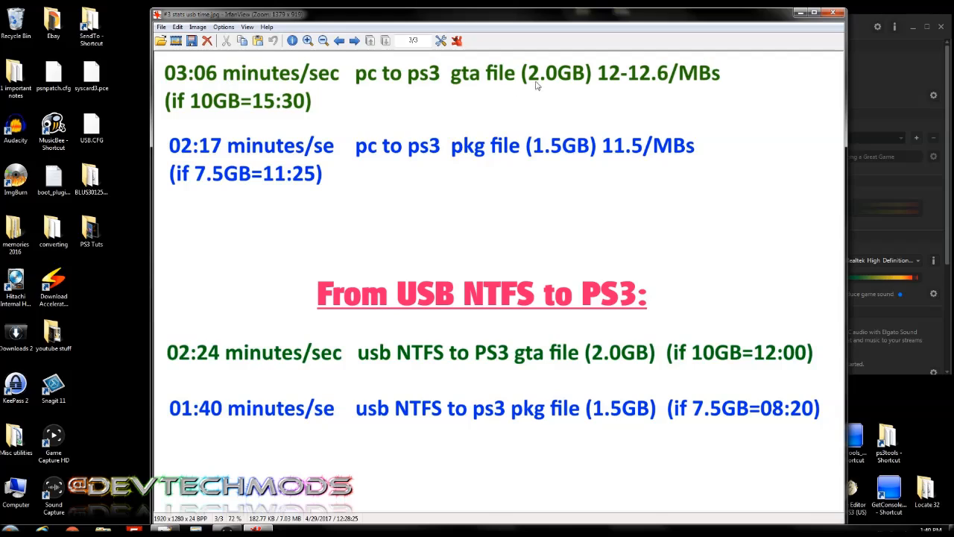
{"action": "mouse_move", "coordinate": [558, 78]}
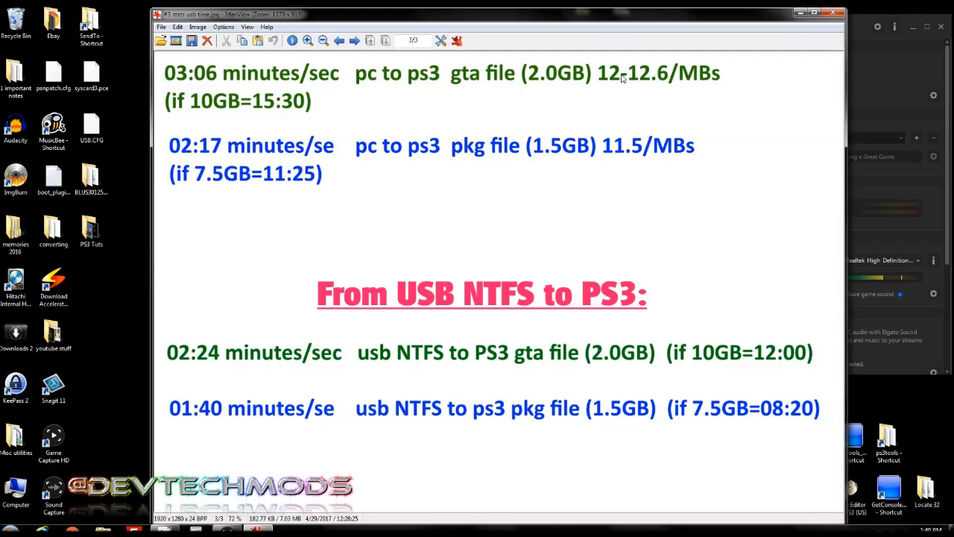
{"action": "mouse_move", "coordinate": [692, 80]}
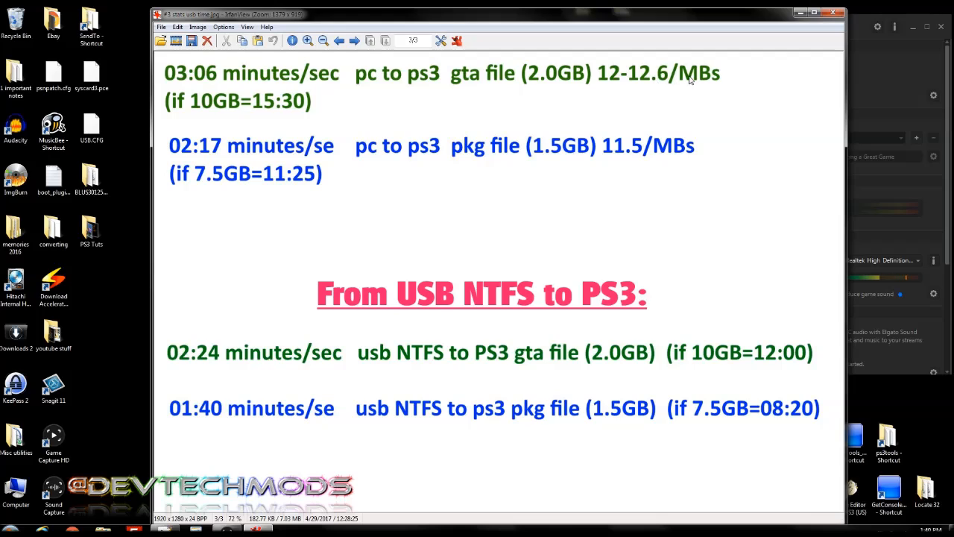
{"action": "mouse_move", "coordinate": [446, 110]}
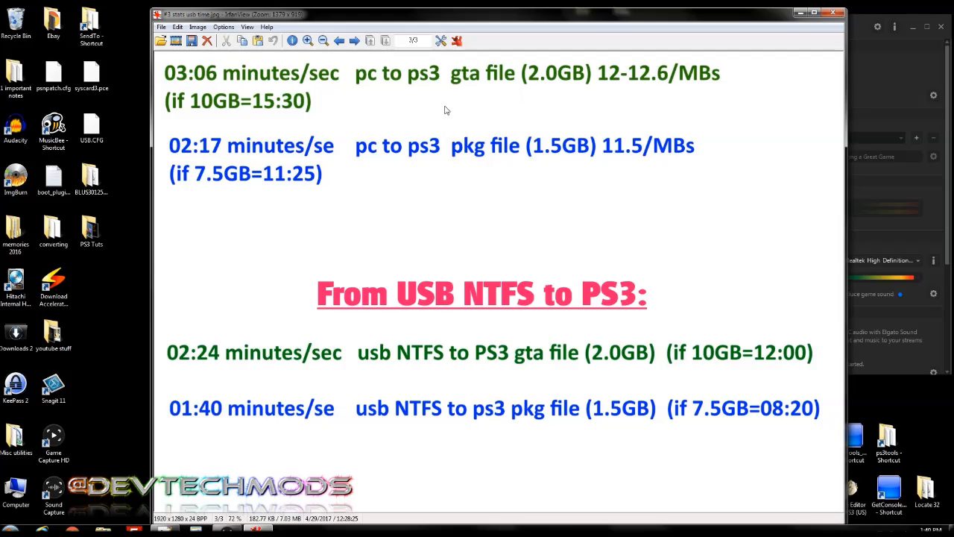
{"action": "mouse_move", "coordinate": [276, 107]}
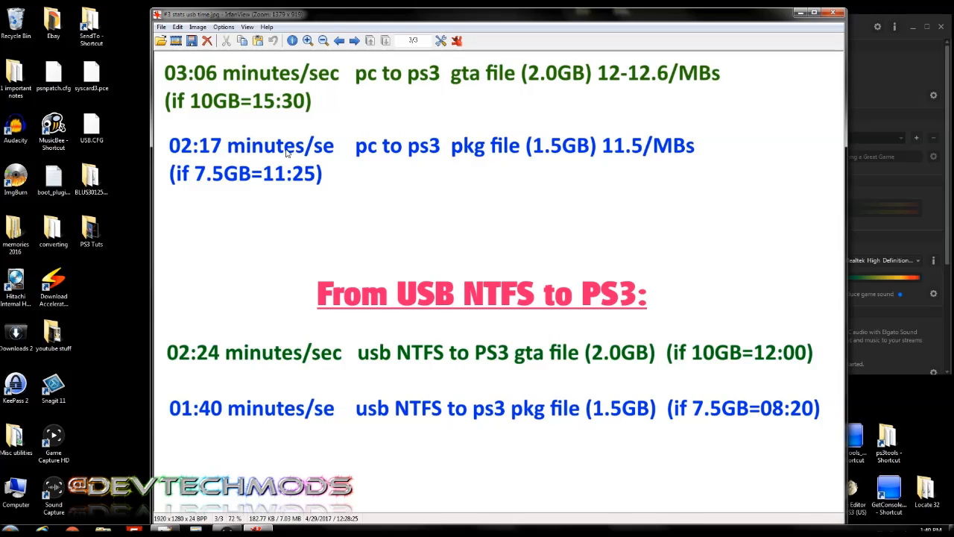
{"action": "mouse_move", "coordinate": [505, 153]}
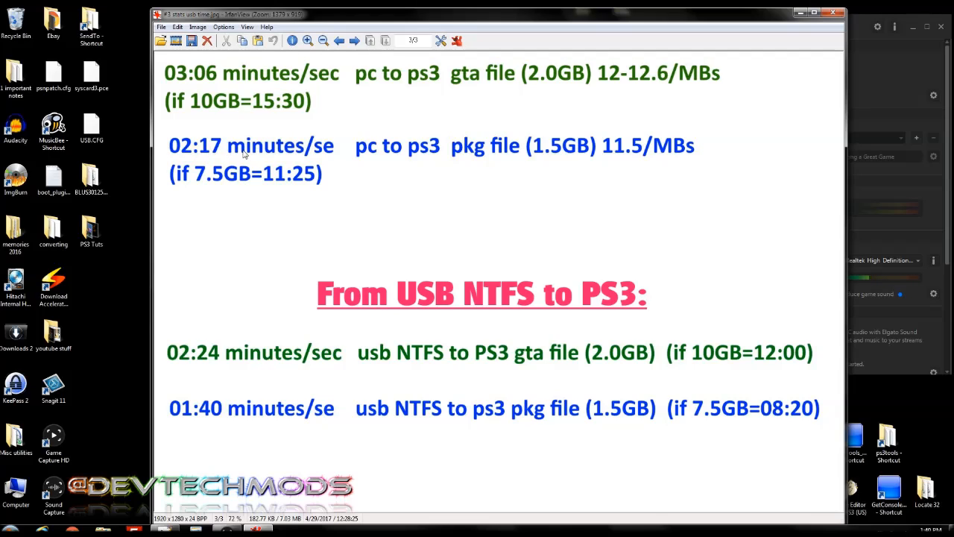
{"action": "mouse_move", "coordinate": [543, 158]}
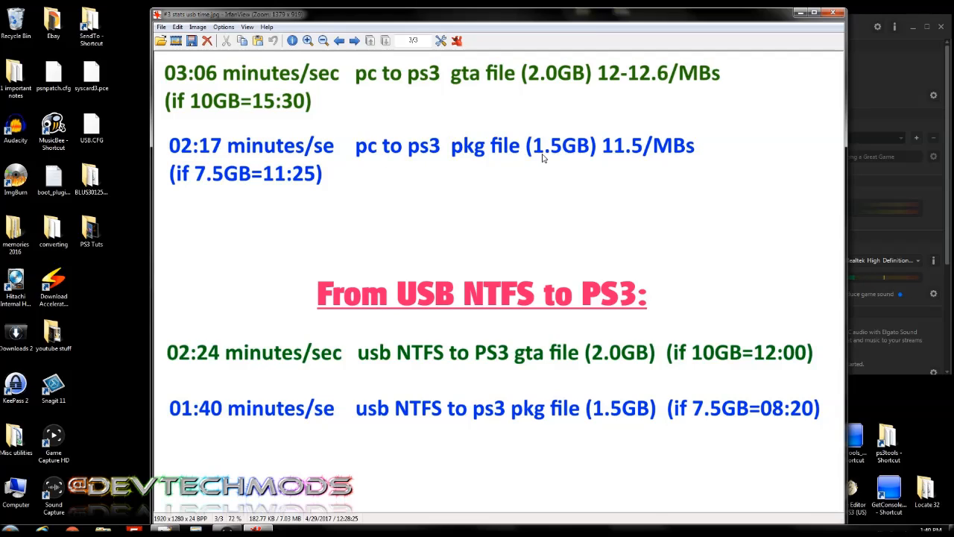
{"action": "mouse_move", "coordinate": [550, 152]}
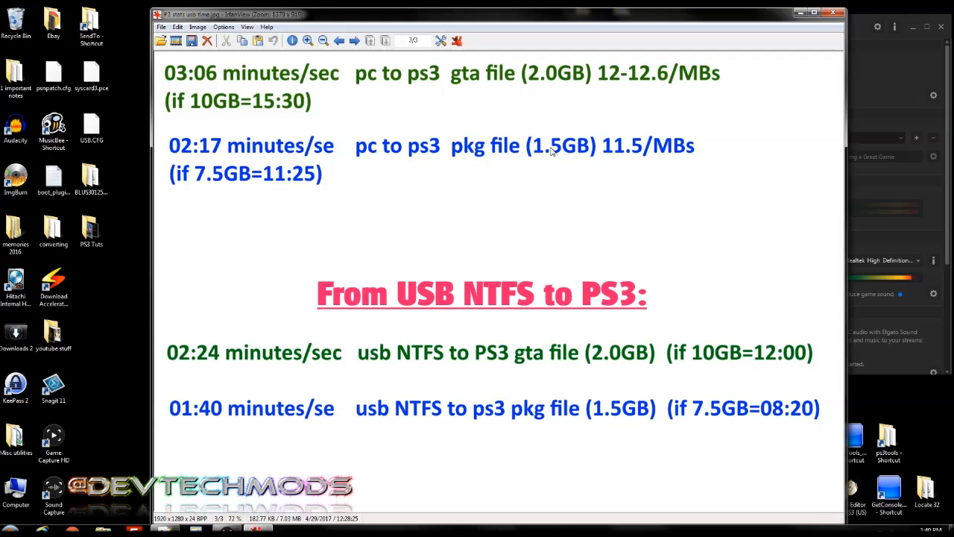
{"action": "mouse_move", "coordinate": [346, 193]}
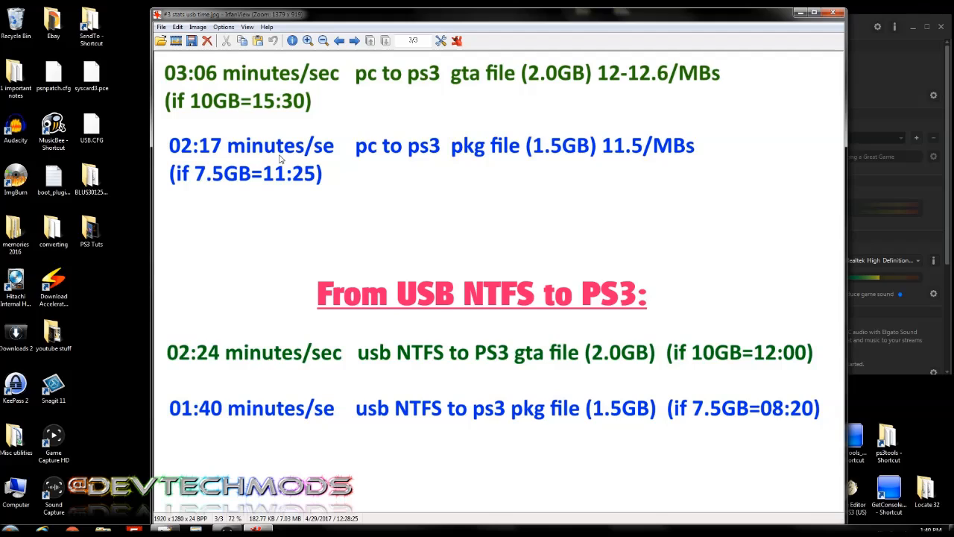
{"action": "mouse_move", "coordinate": [286, 182]}
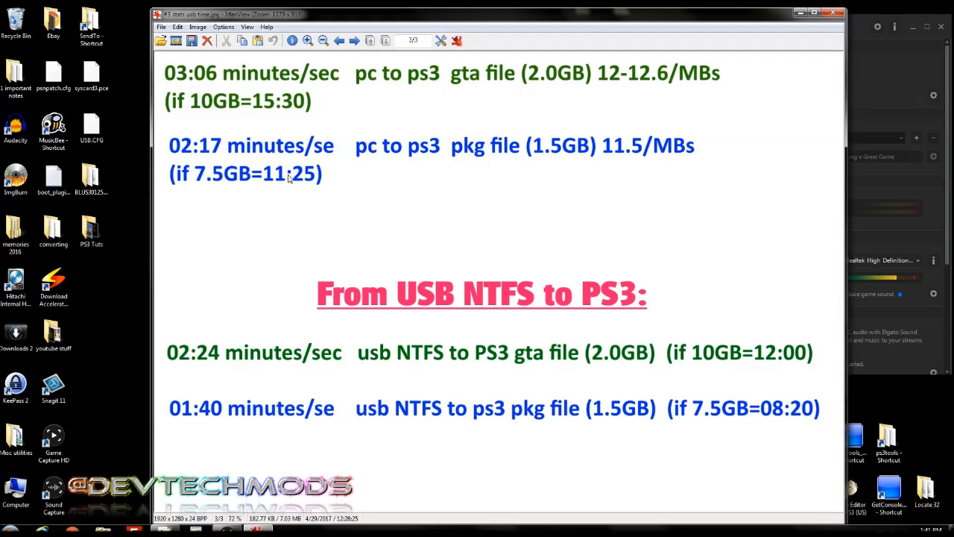
{"action": "mouse_move", "coordinate": [494, 301]}
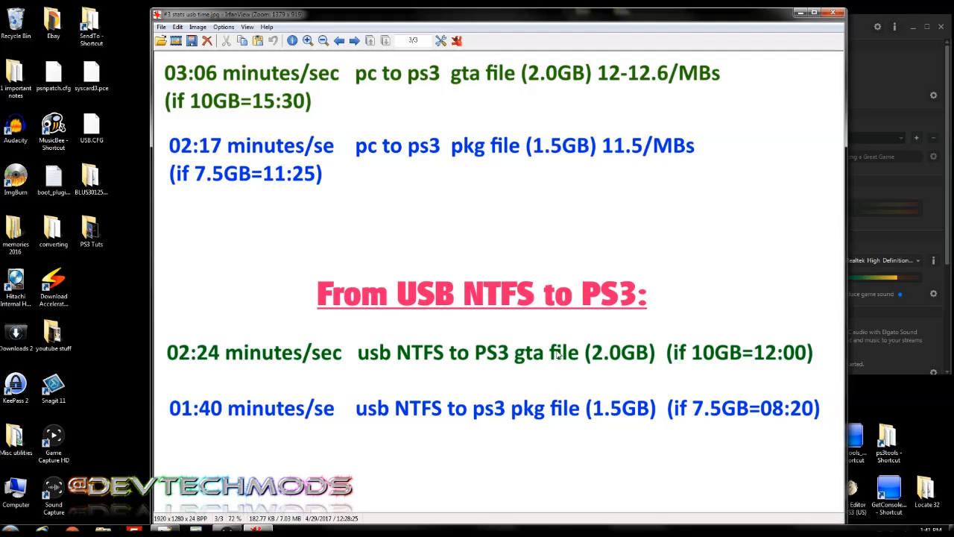
{"action": "mouse_move", "coordinate": [560, 359]}
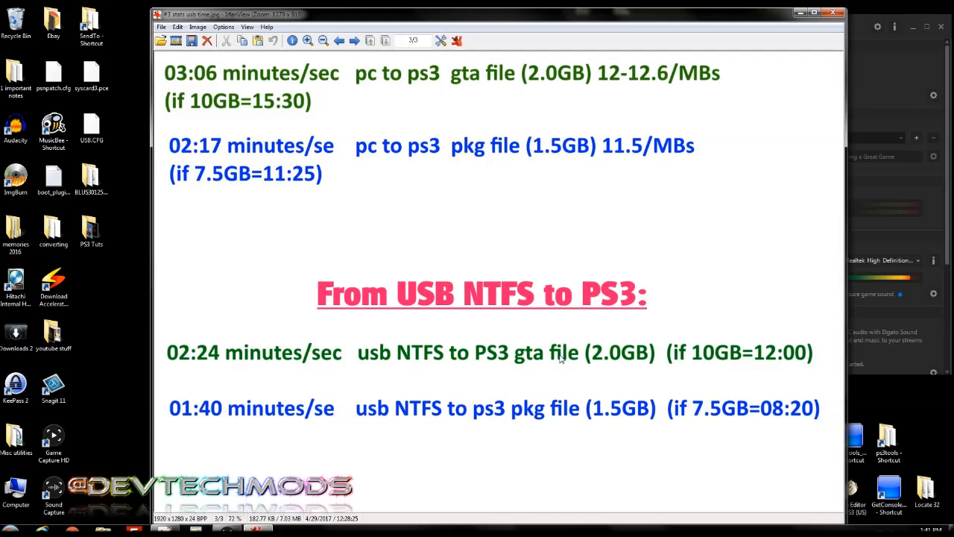
{"action": "mouse_move", "coordinate": [538, 363]}
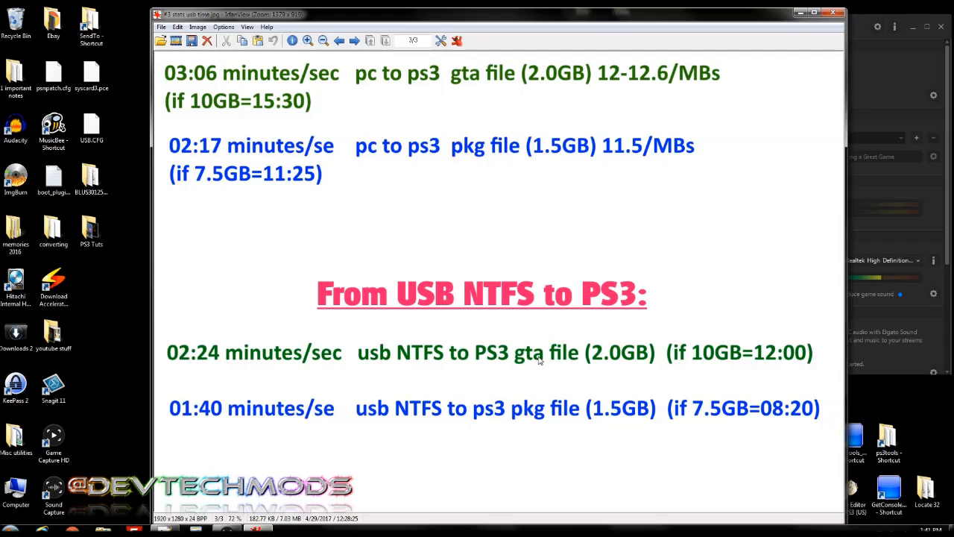
{"action": "mouse_move", "coordinate": [513, 359]}
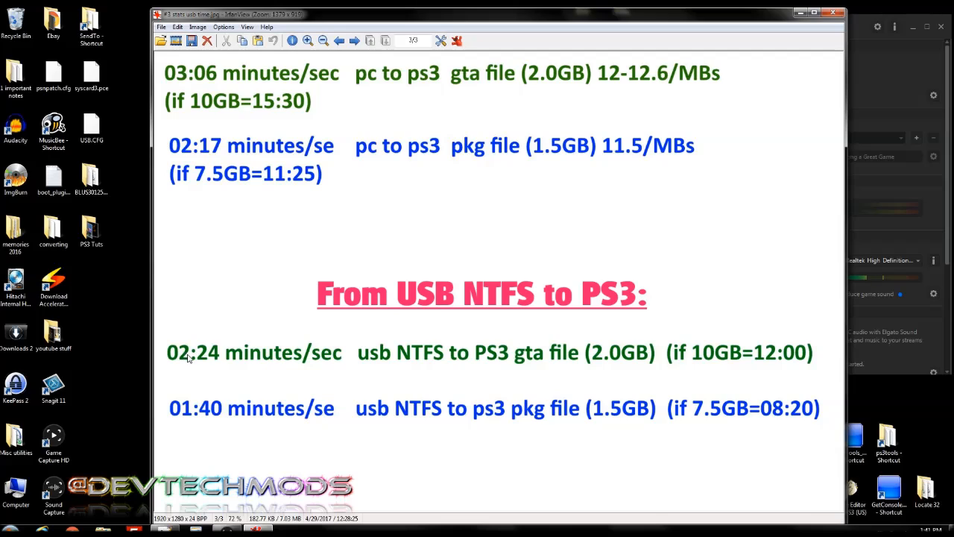
{"action": "mouse_move", "coordinate": [203, 82]}
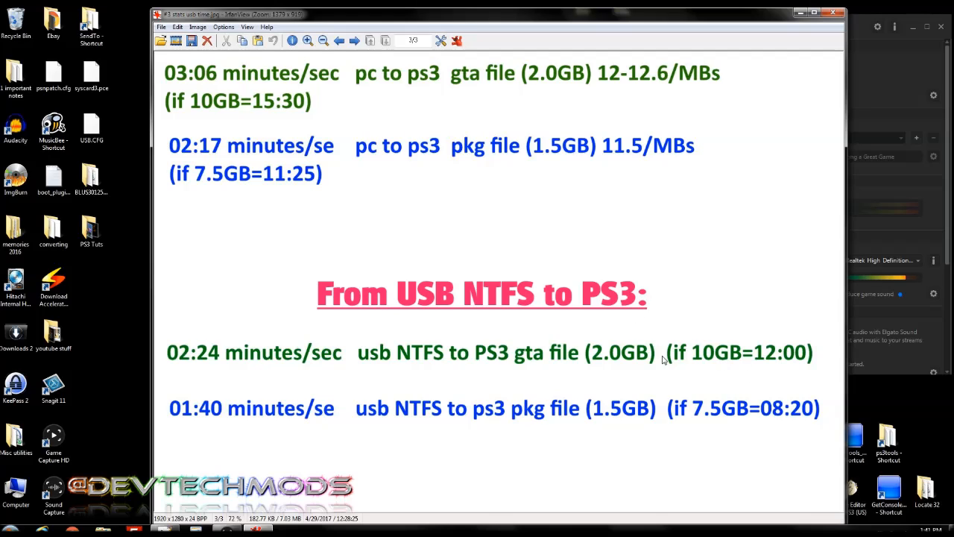
{"action": "mouse_move", "coordinate": [671, 358]}
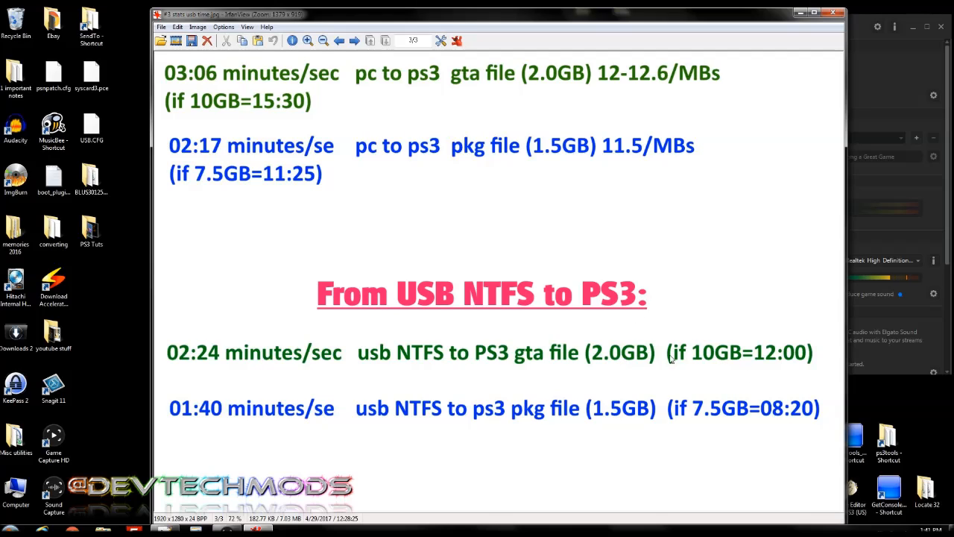
{"action": "mouse_move", "coordinate": [411, 209]}
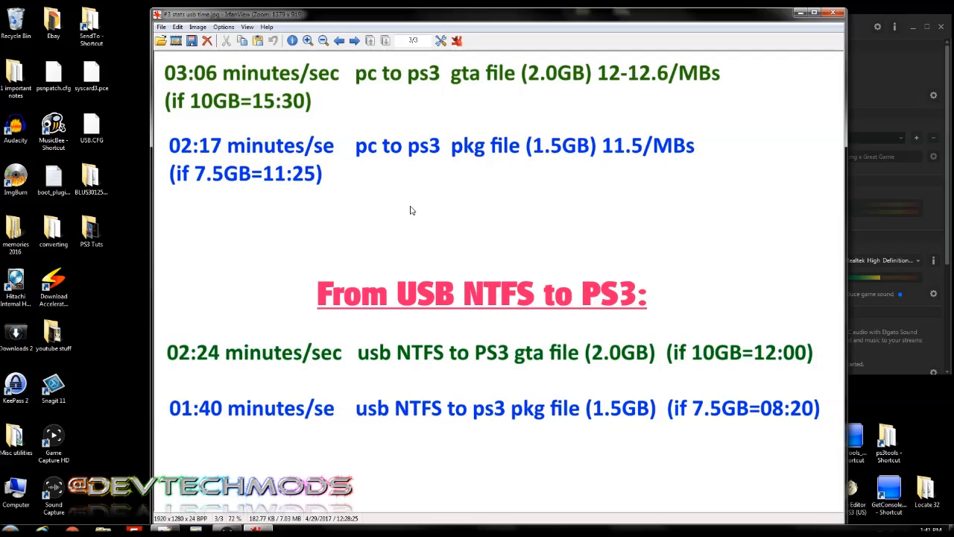
{"action": "mouse_move", "coordinate": [261, 107]}
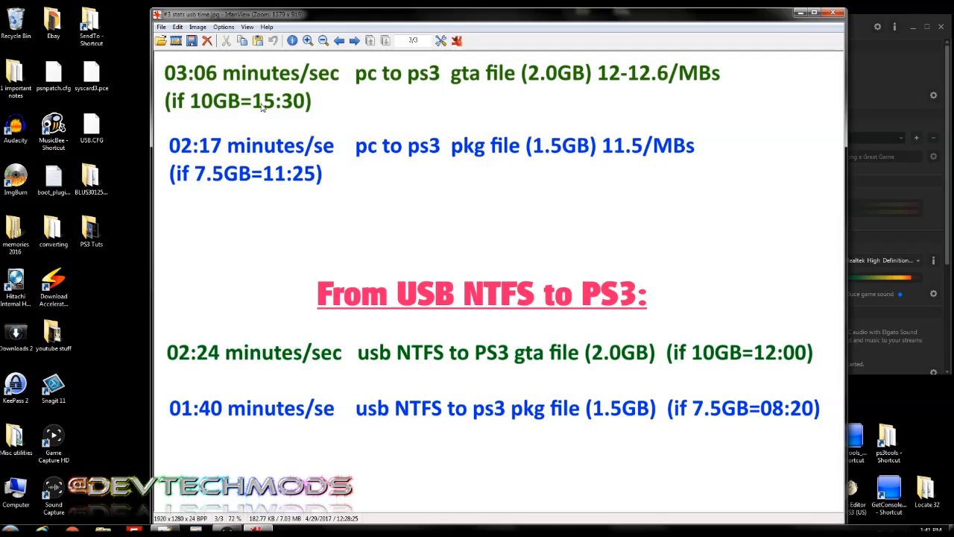
{"action": "mouse_move", "coordinate": [769, 363]}
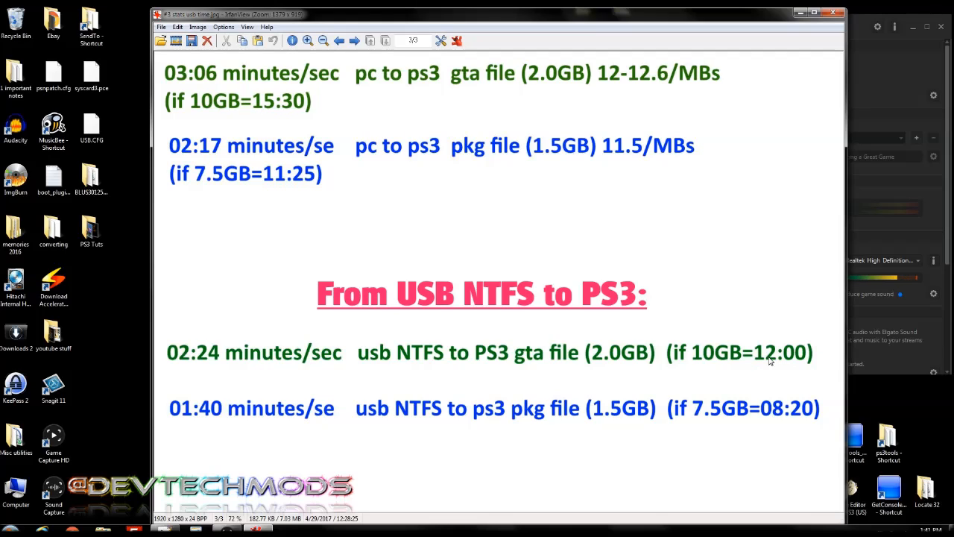
{"action": "mouse_move", "coordinate": [361, 420]}
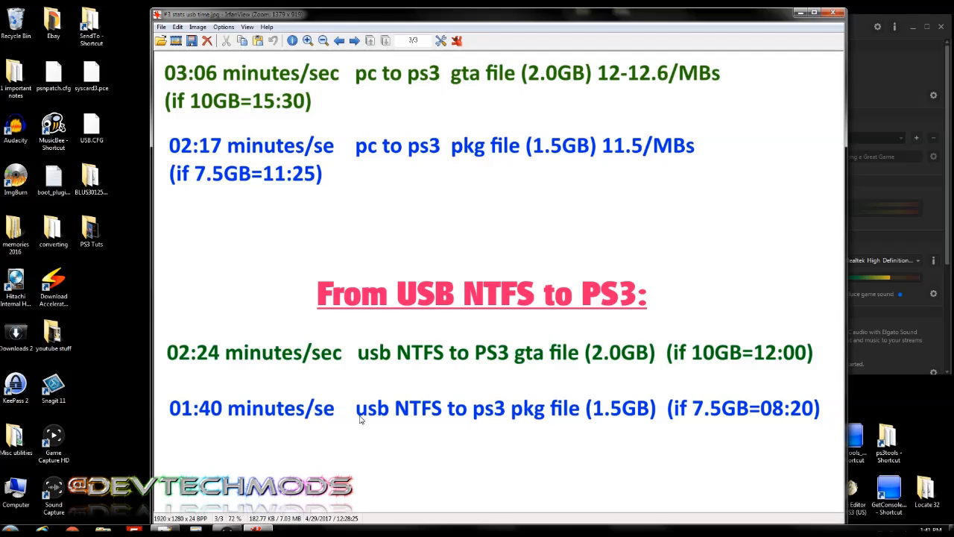
{"action": "mouse_move", "coordinate": [504, 376]}
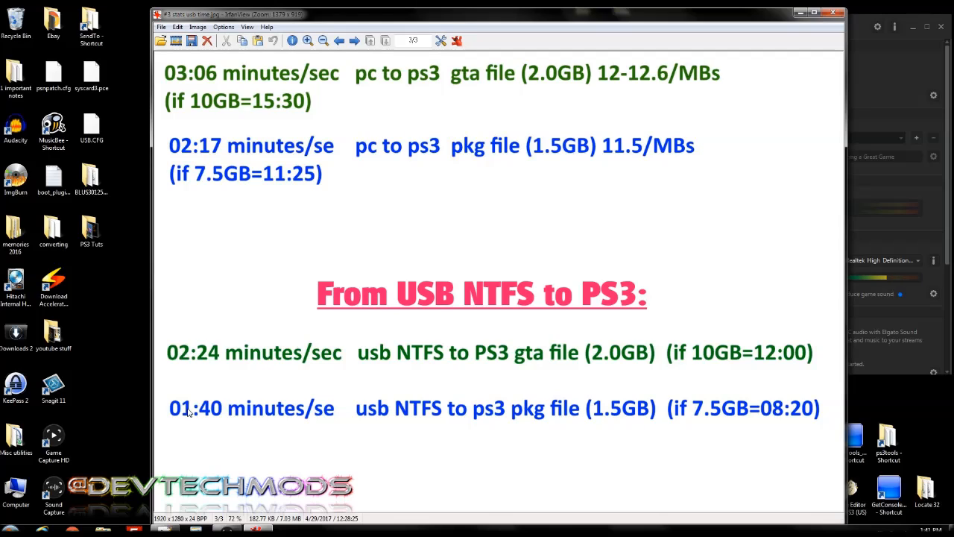
{"action": "mouse_move", "coordinate": [245, 176]}
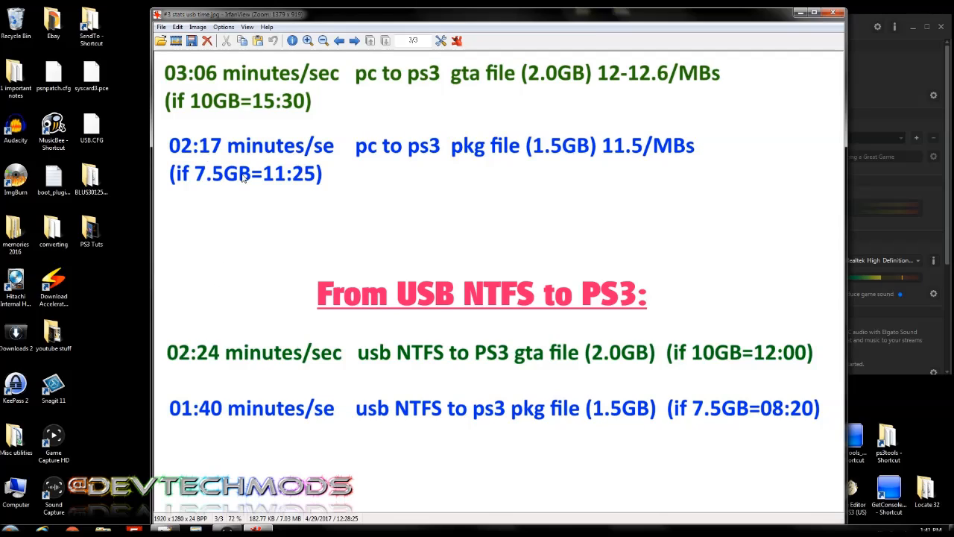
{"action": "mouse_move", "coordinate": [278, 217]}
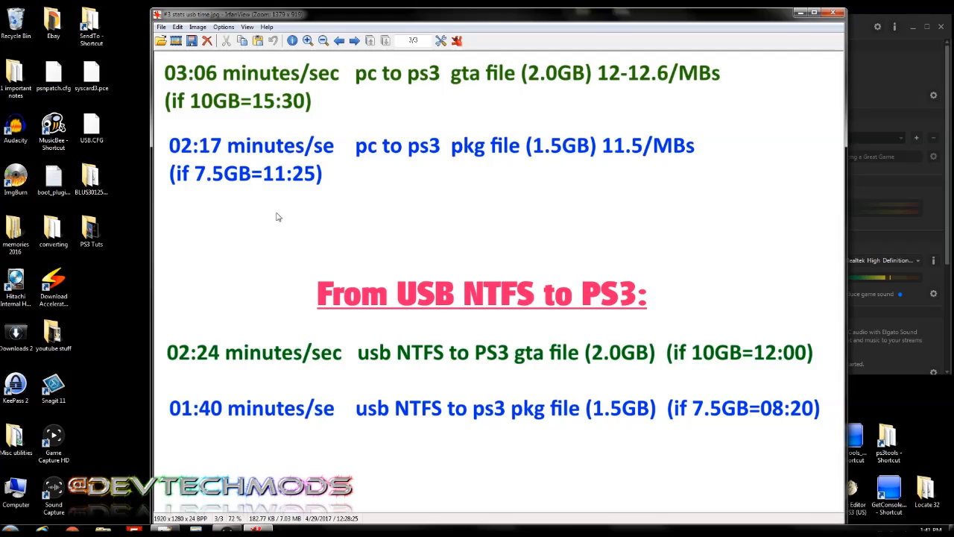
{"action": "mouse_move", "coordinate": [447, 414]}
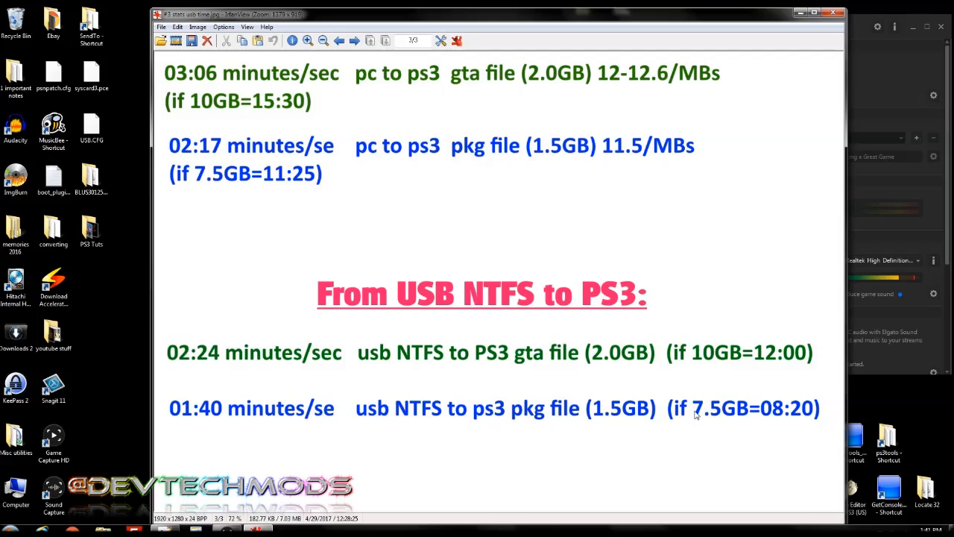
{"action": "mouse_move", "coordinate": [710, 414]}
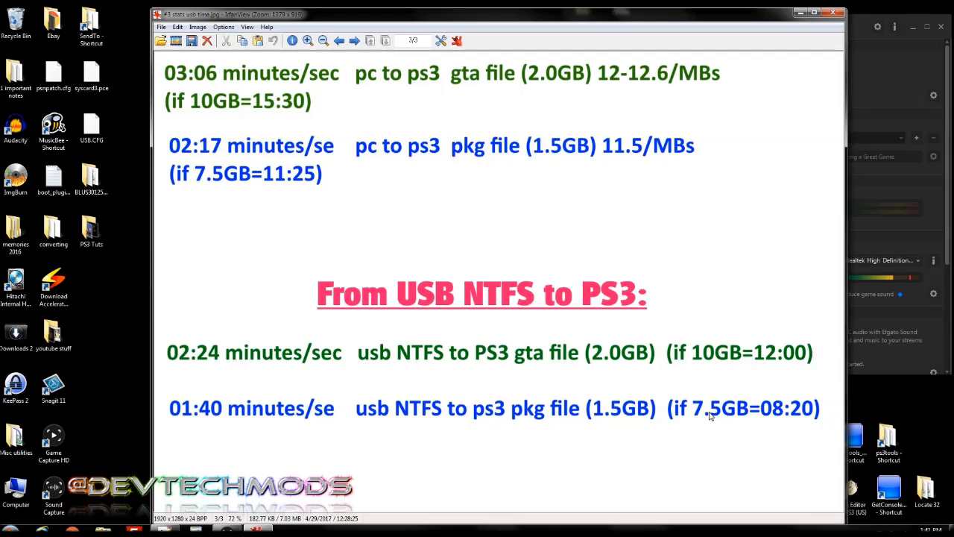
{"action": "mouse_move", "coordinate": [799, 417]}
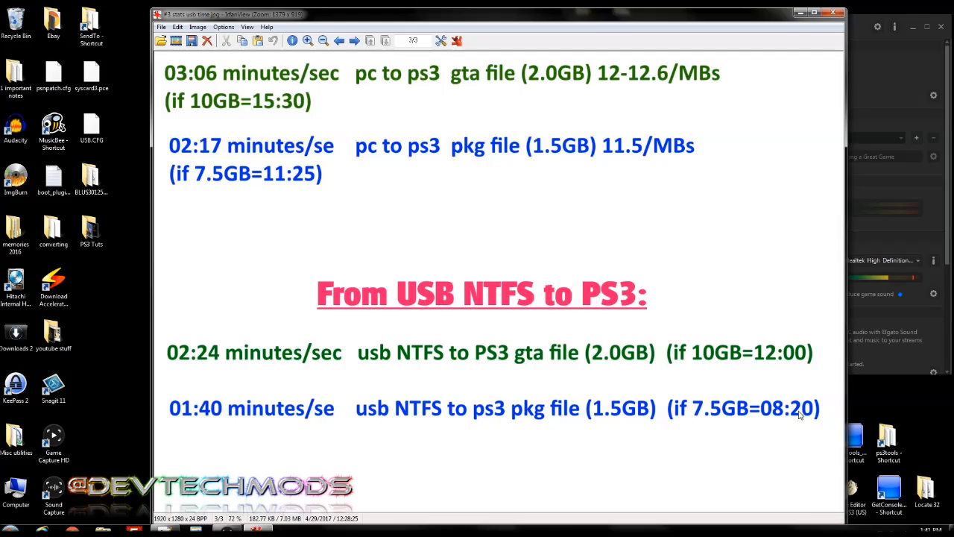
{"action": "mouse_move", "coordinate": [428, 232]}
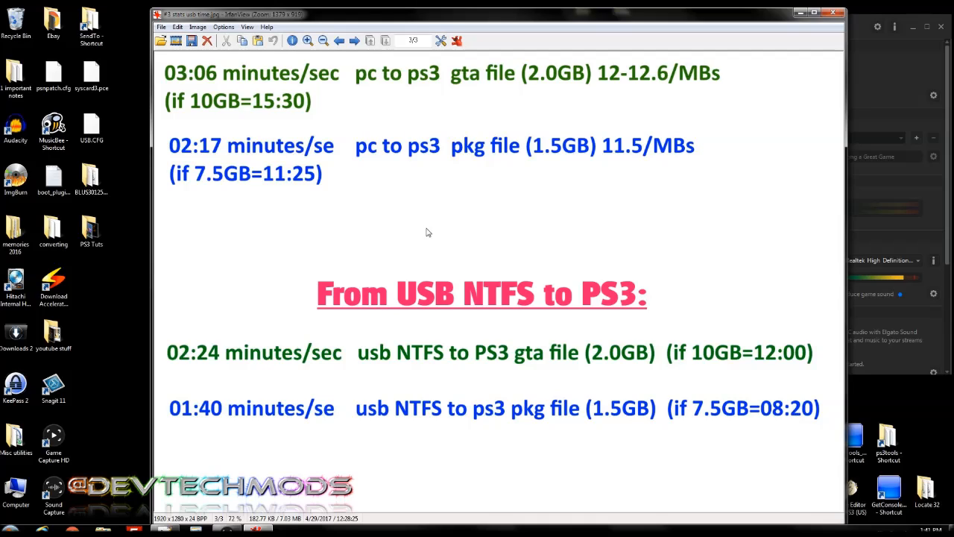
{"action": "mouse_move", "coordinate": [276, 180]}
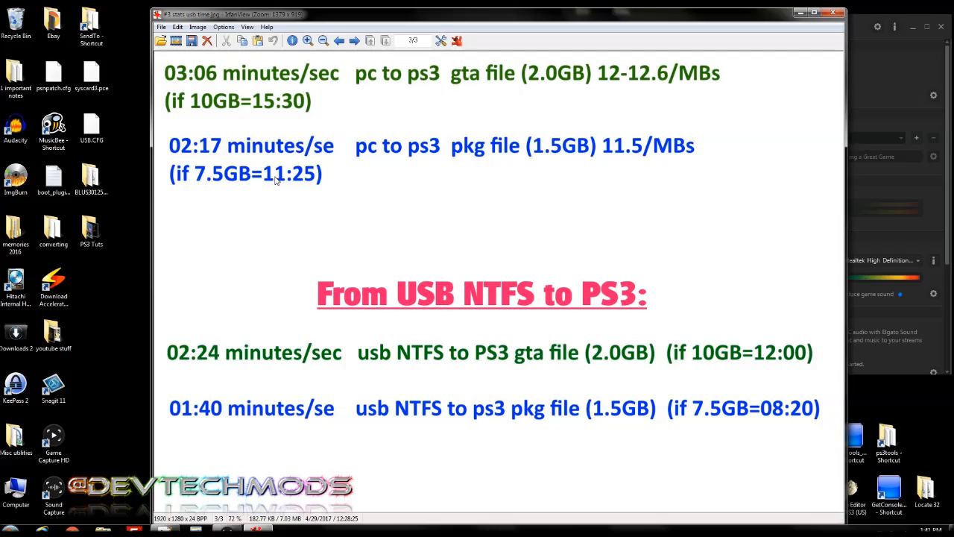
{"action": "mouse_move", "coordinate": [786, 416]}
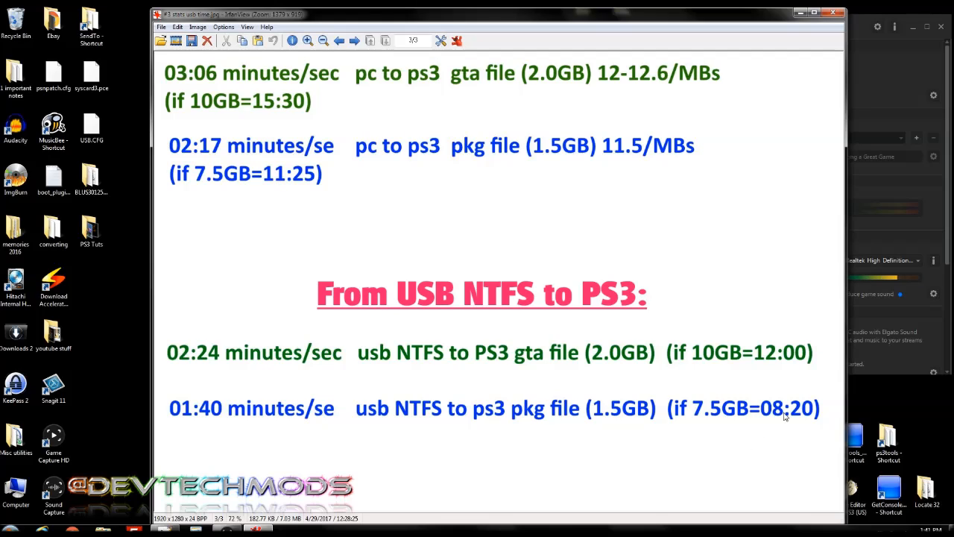
{"action": "mouse_move", "coordinate": [750, 424]}
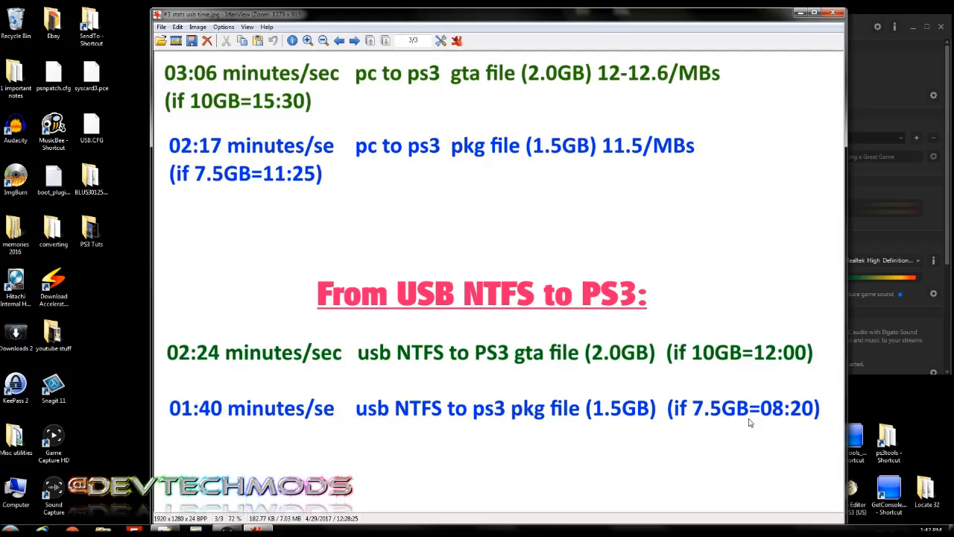
{"action": "mouse_move", "coordinate": [288, 283]}
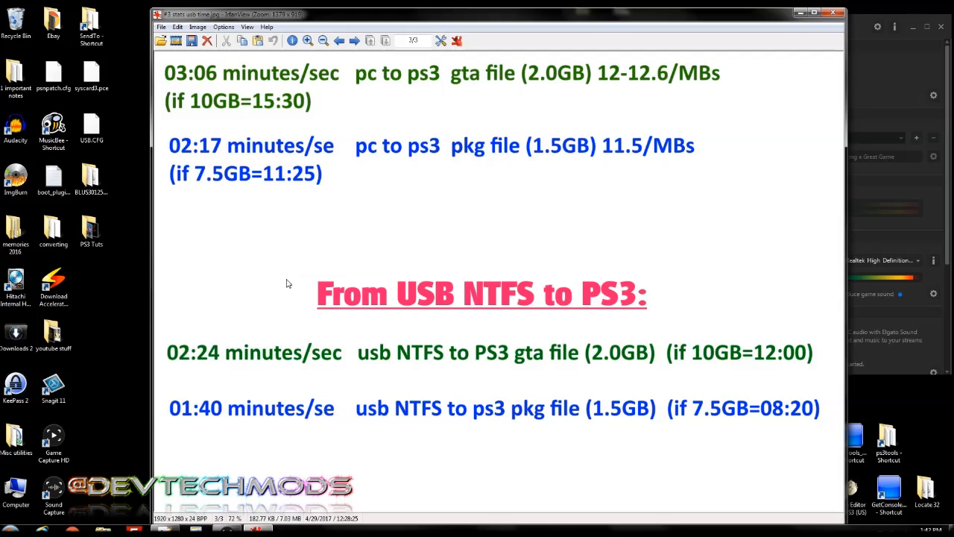
{"action": "mouse_move", "coordinate": [538, 391]}
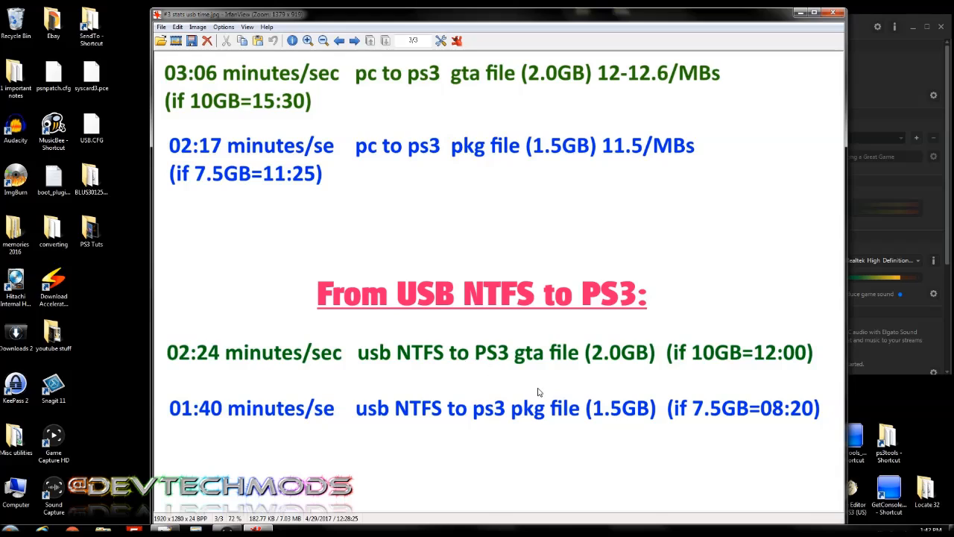
{"action": "mouse_move", "coordinate": [698, 393]}
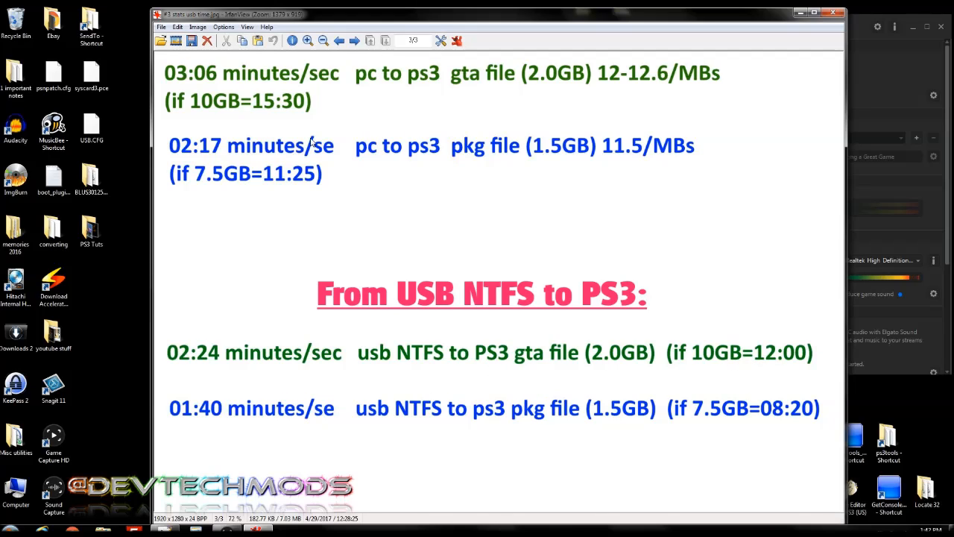
{"action": "mouse_move", "coordinate": [472, 229]}
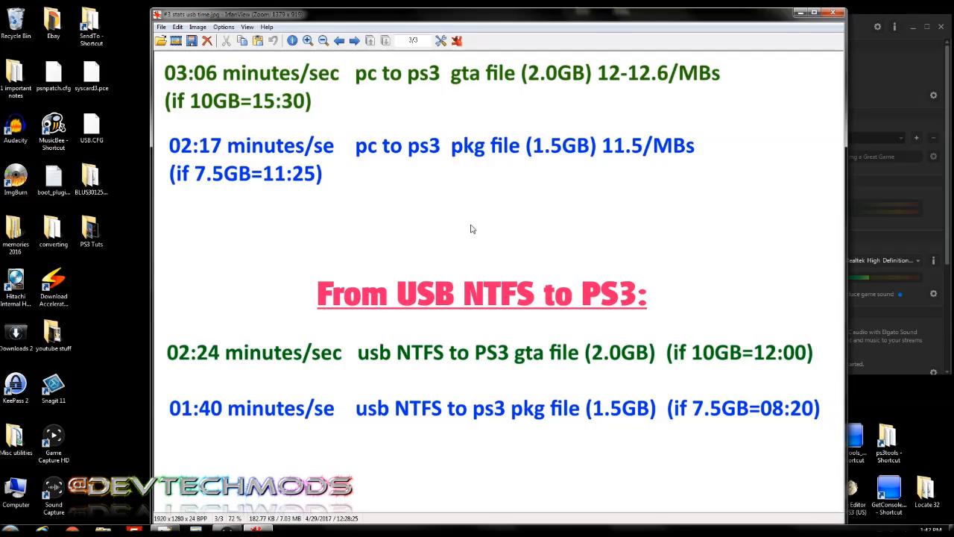